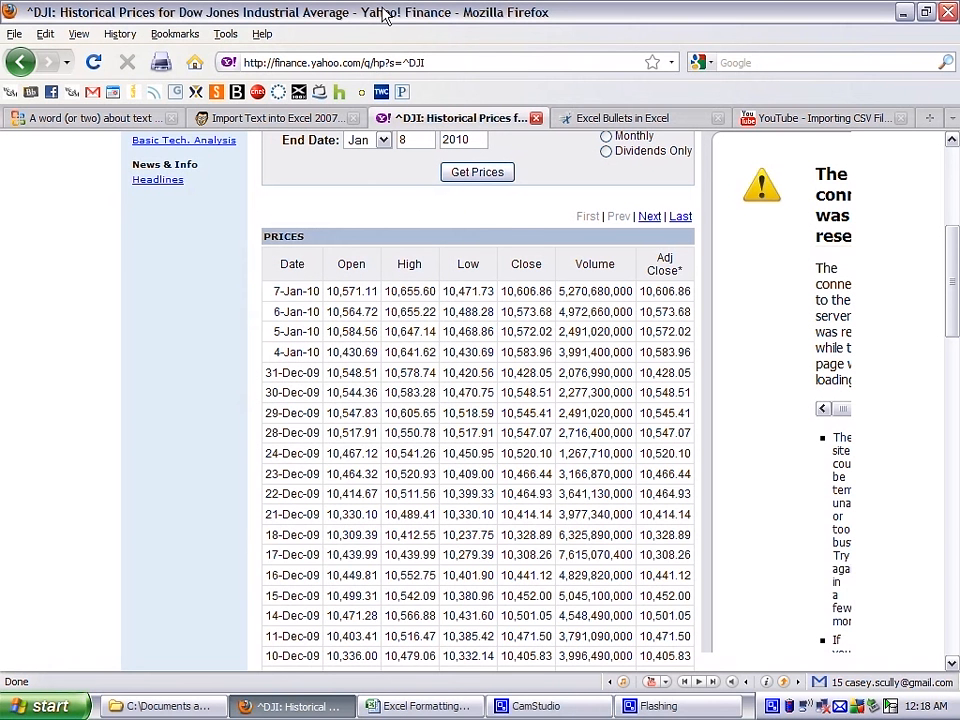
mouse_move(576, 10)
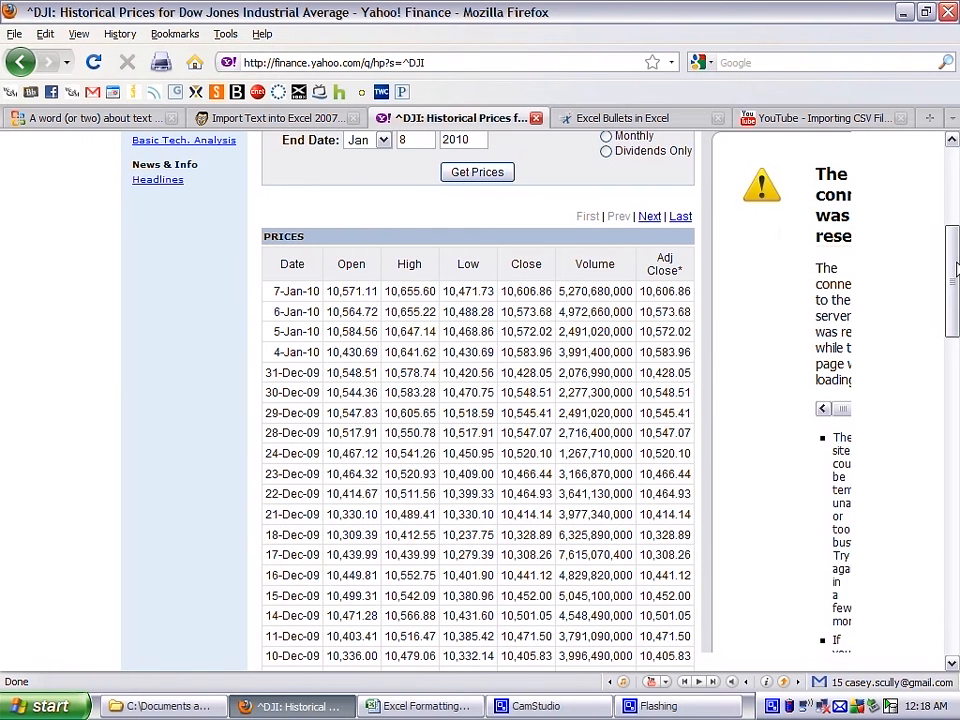
Scroll down the Yahoo Finance page to reach the bottom of the Dow Jones prices table.
scroll("down", 3)
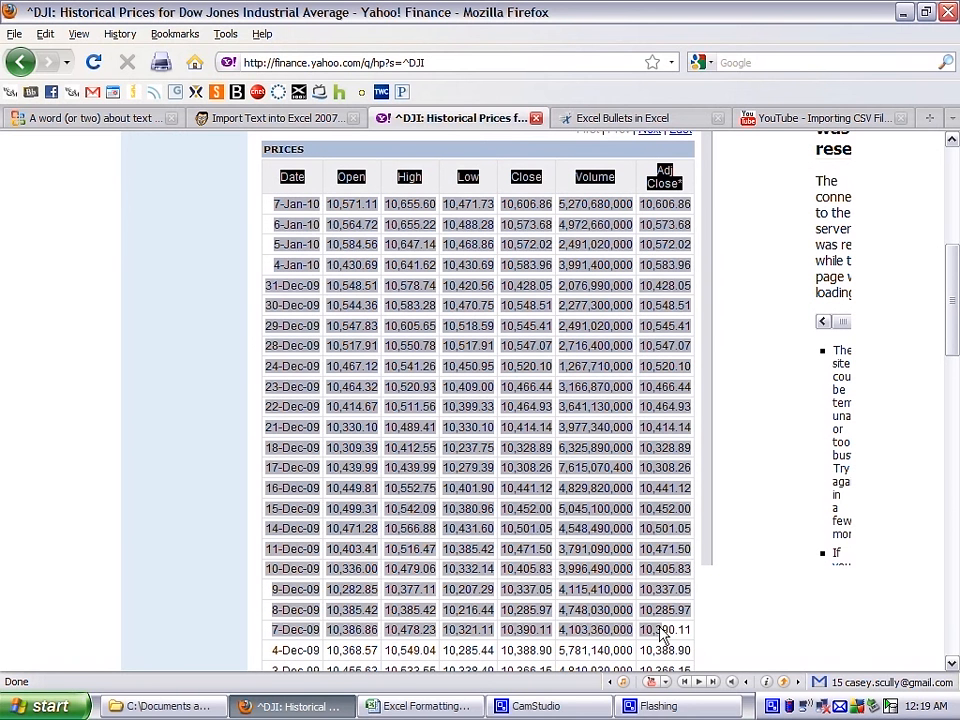
scroll("down", 3)
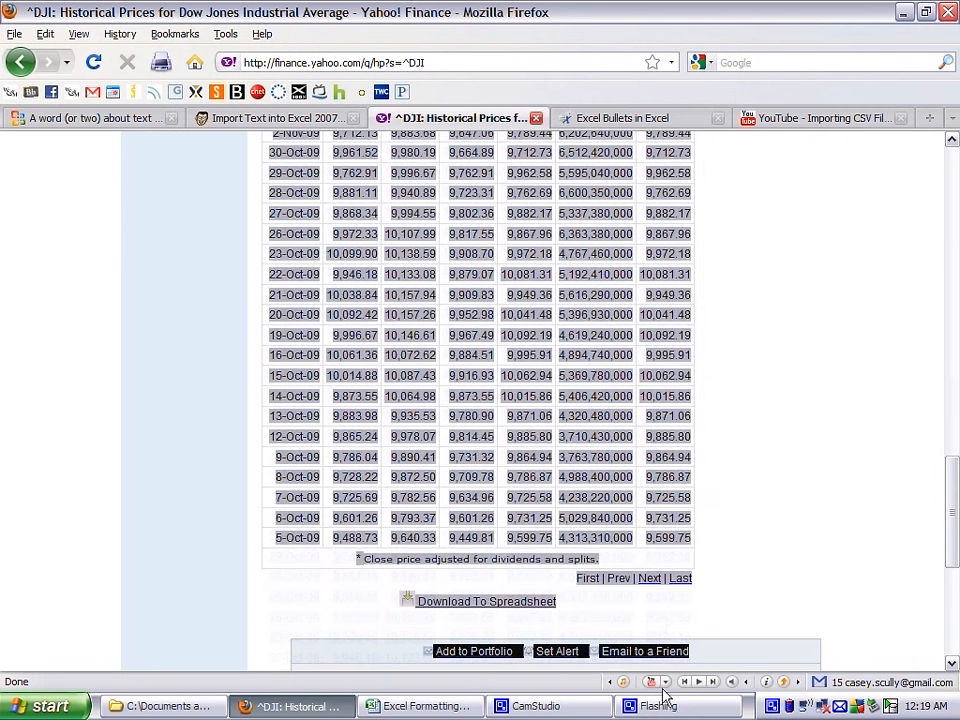
scroll("down", 3)
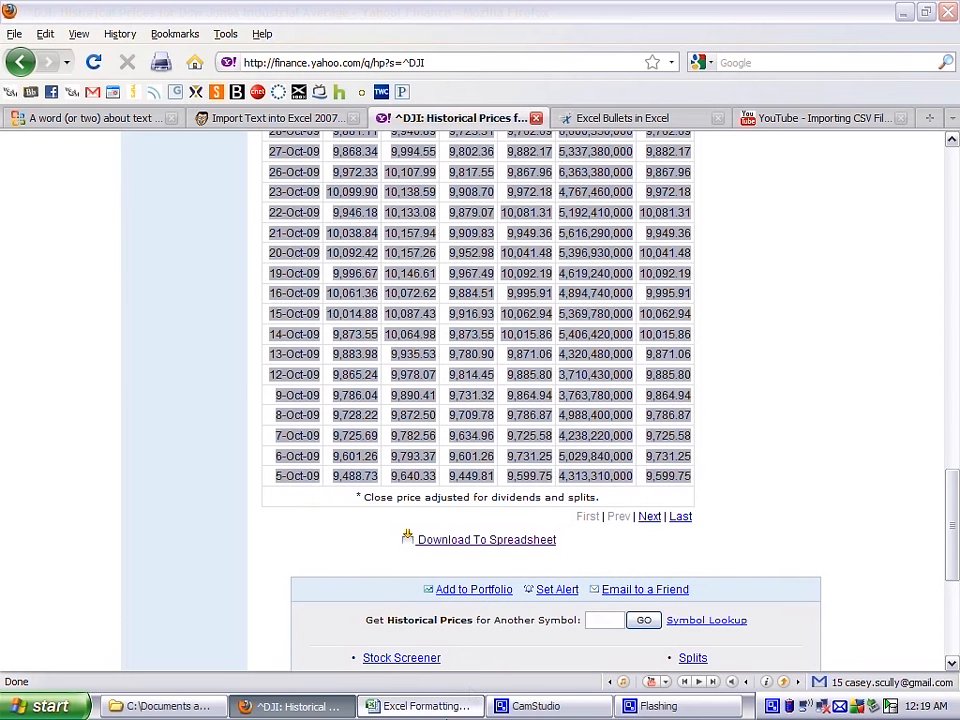
Inspect the prices jumbled into B2 on the Paste sheet, switch to the TXT sheet, then return to Firefox.
left_click(420, 706)
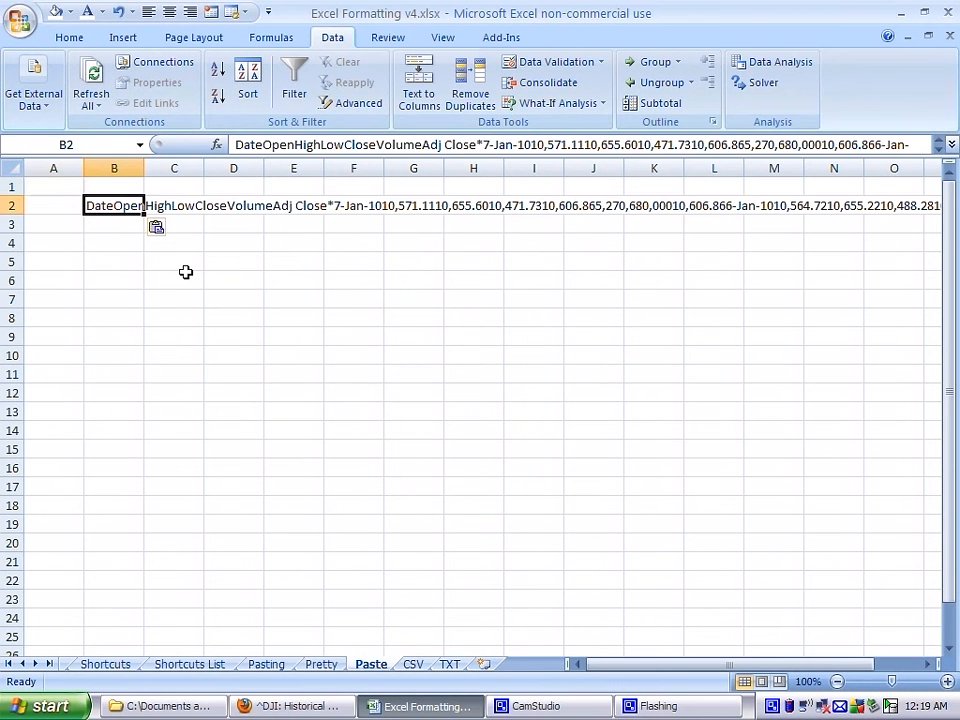
left_click(112, 224)
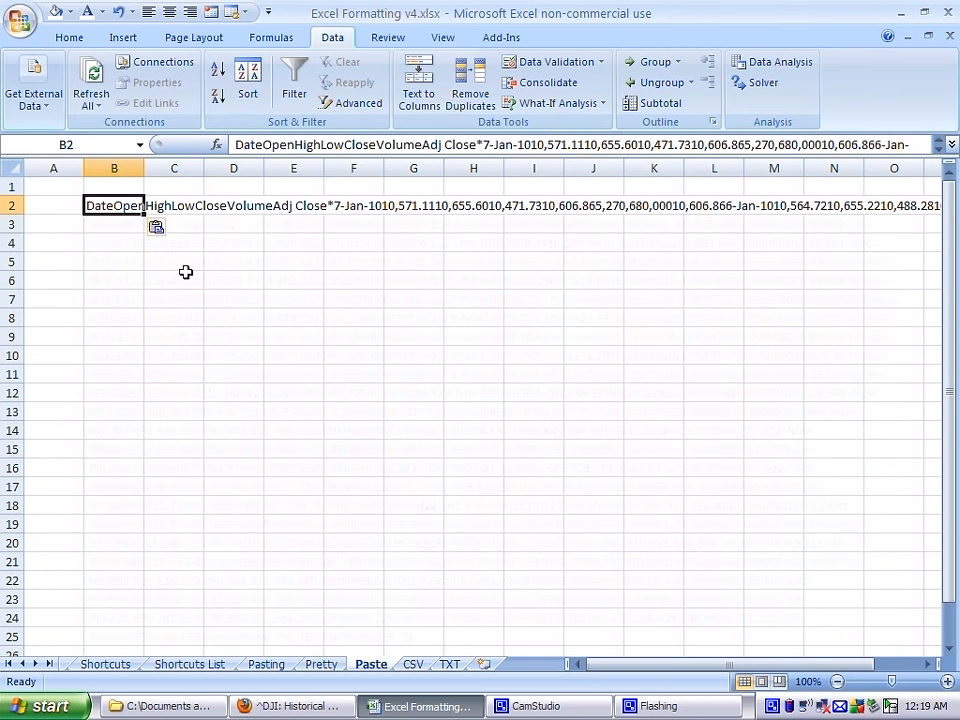
left_click(112, 224)
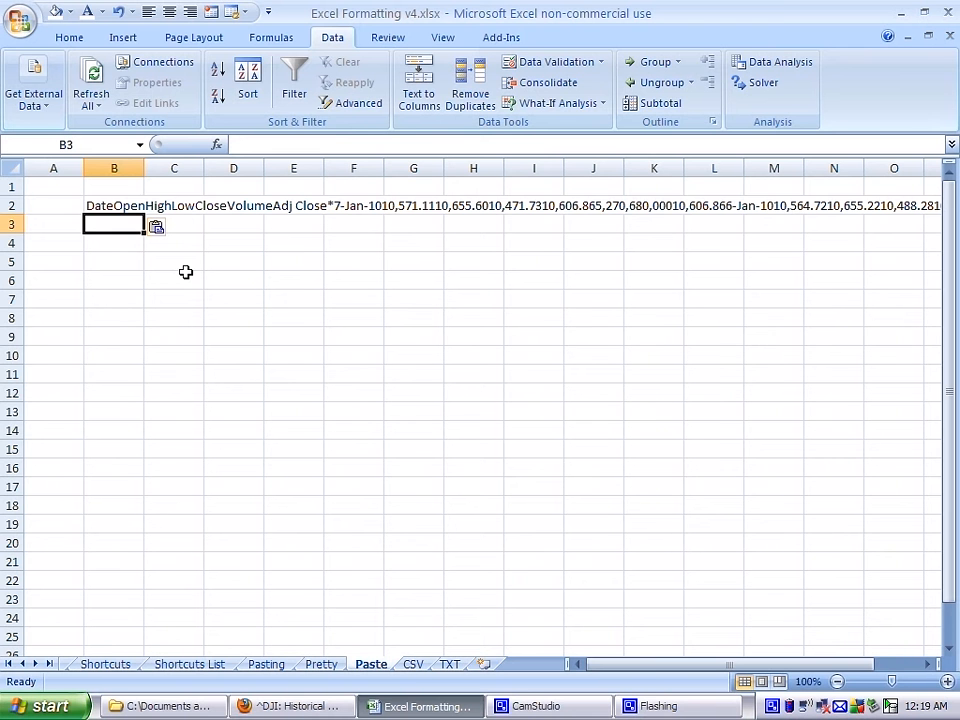
left_click(232, 318)
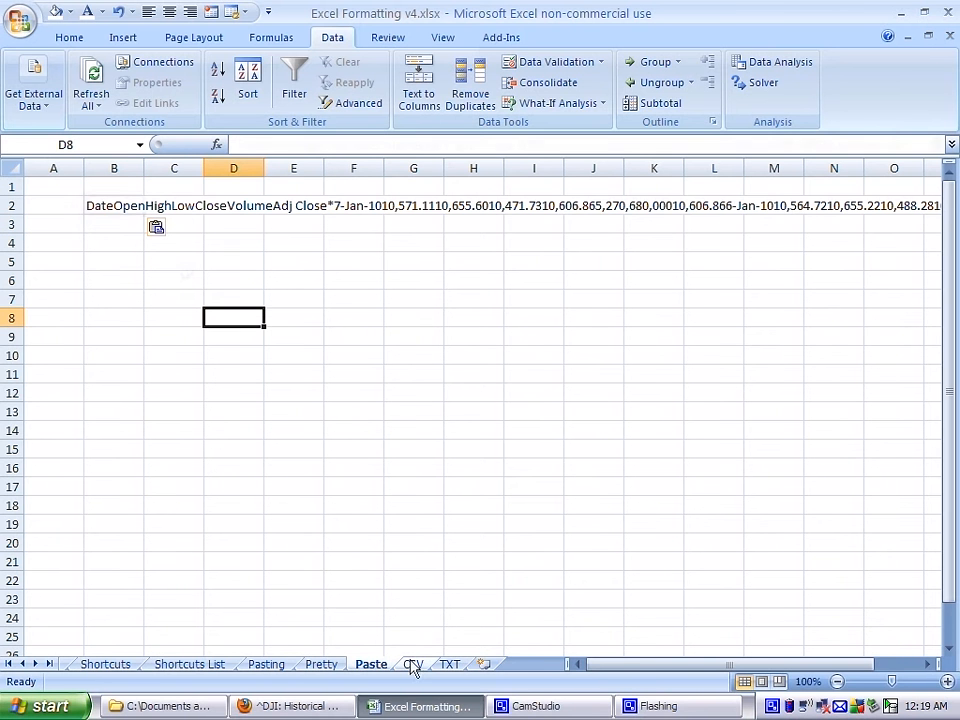
mouse_move(450, 652)
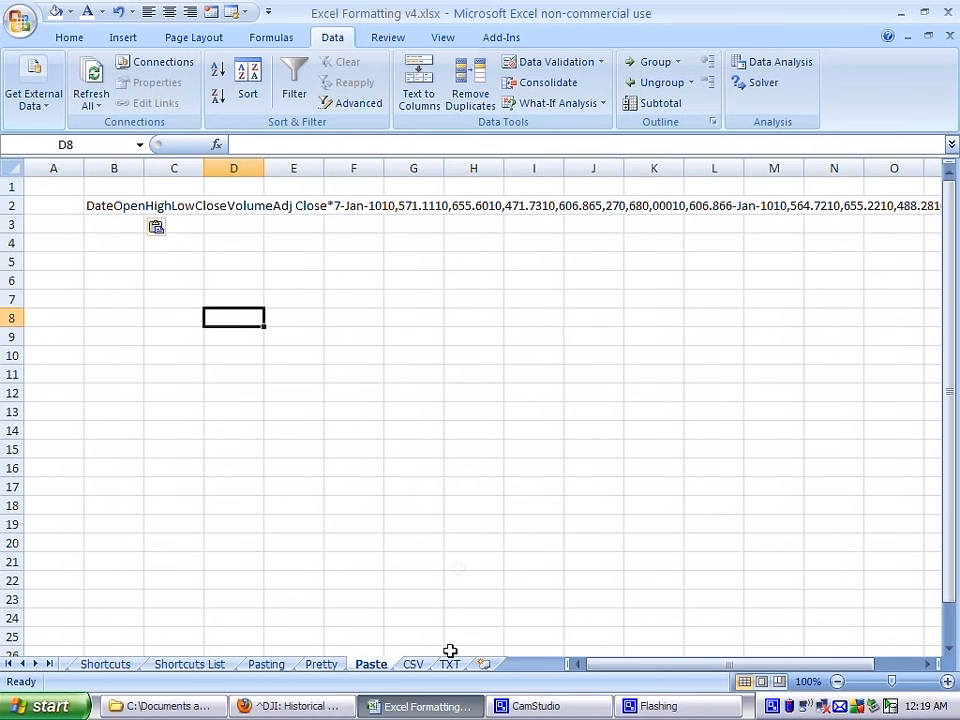
left_click(412, 664)
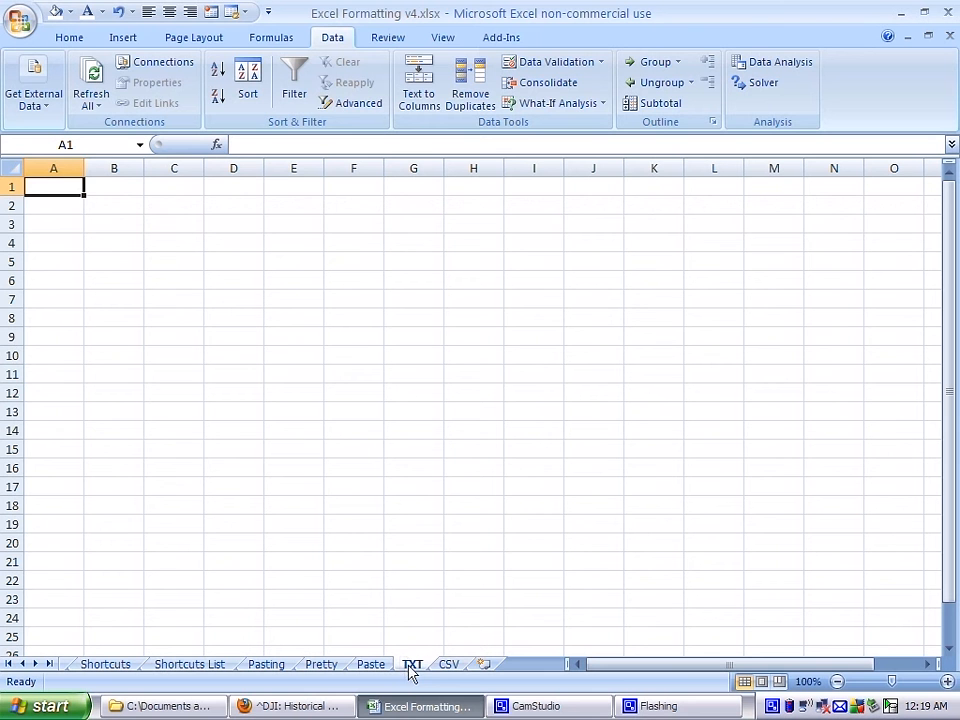
mouse_move(418, 680)
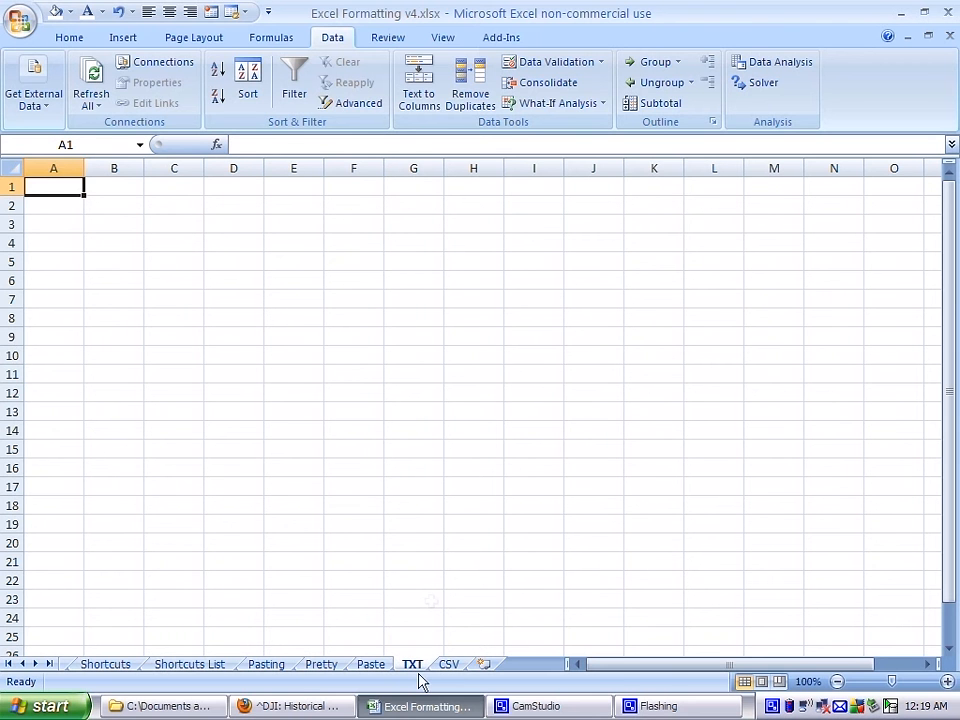
left_click(290, 704)
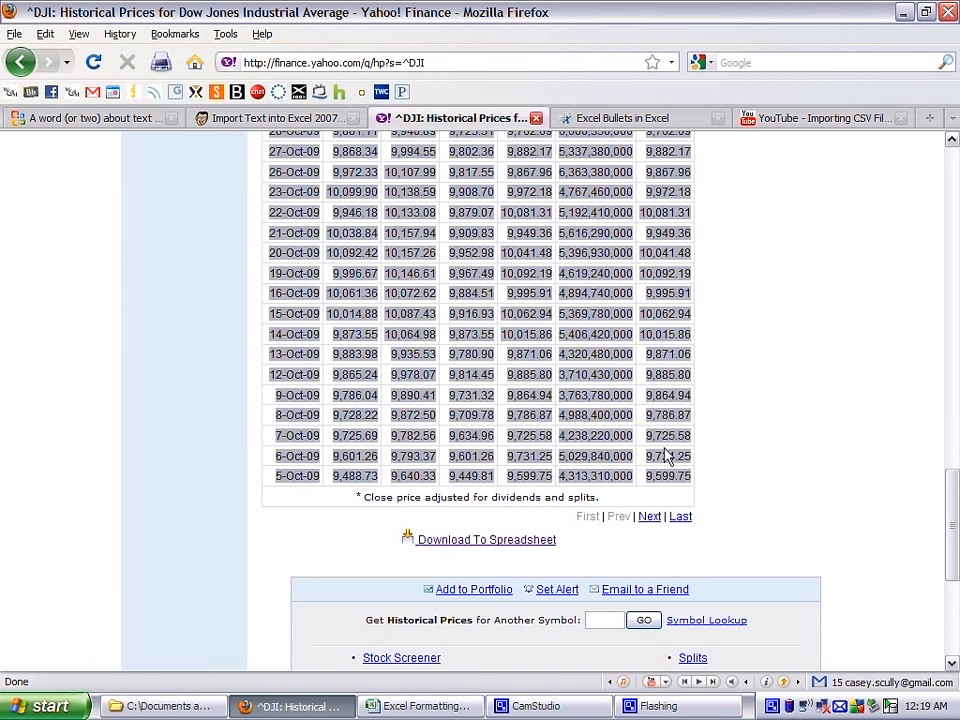
Start a blank Notepad document from the Start menu to hold the pasted Dow Jones prices.
left_click(40, 704)
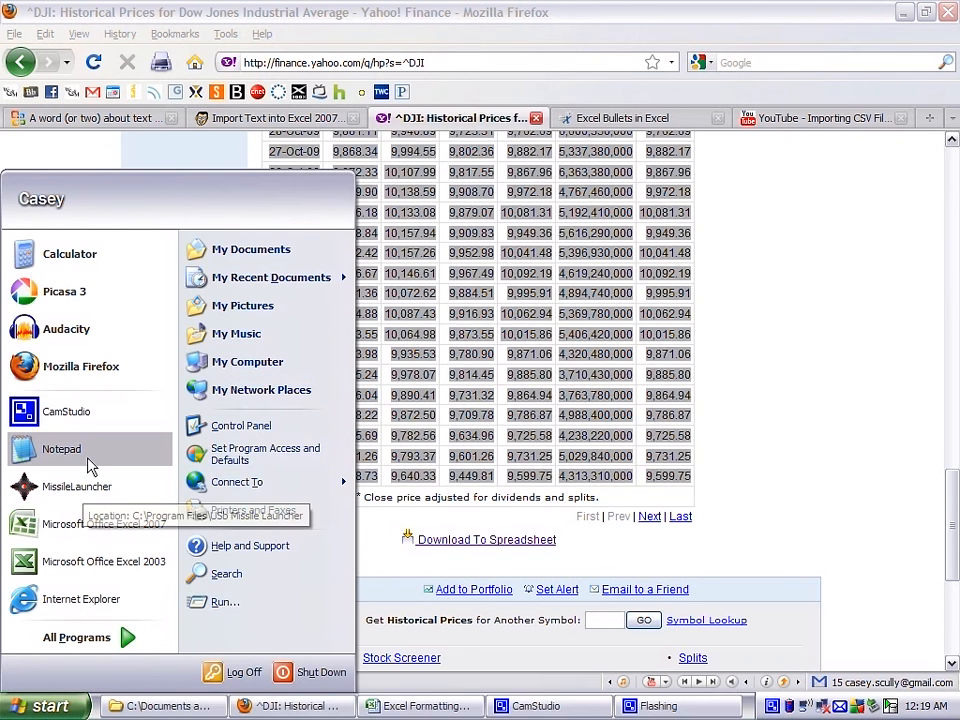
left_click(62, 448)
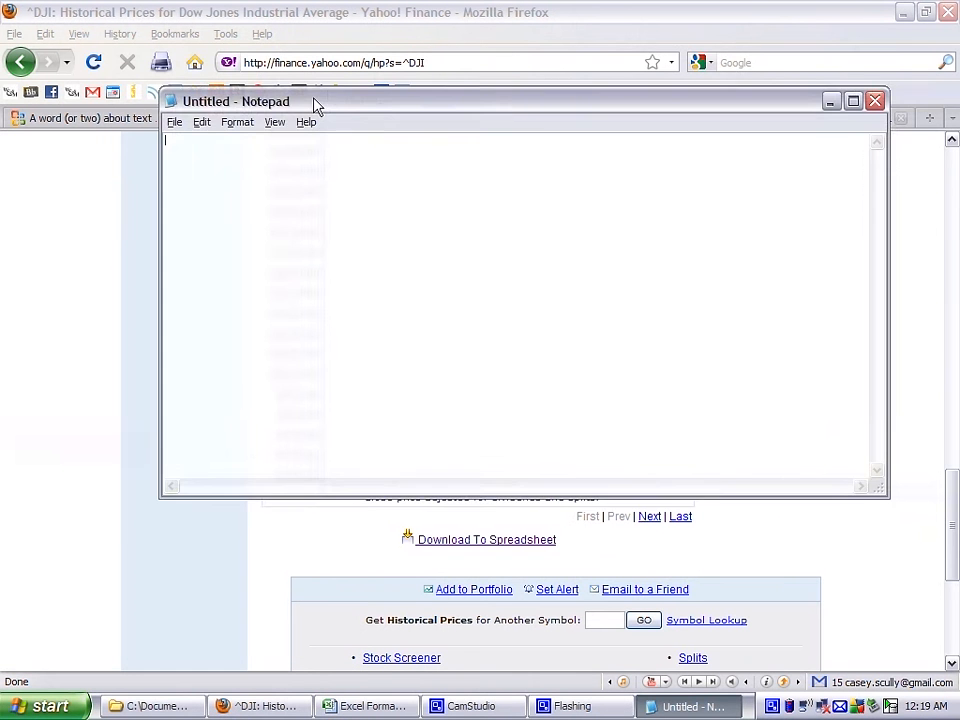
left_click_drag(316, 100, 284, 148)
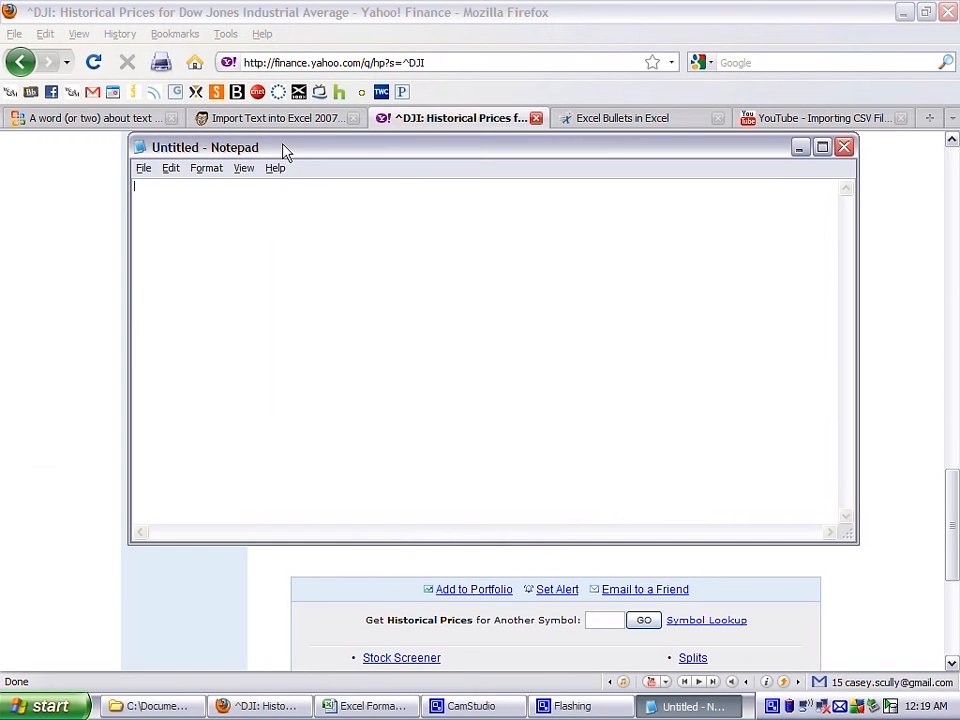
mouse_move(252, 188)
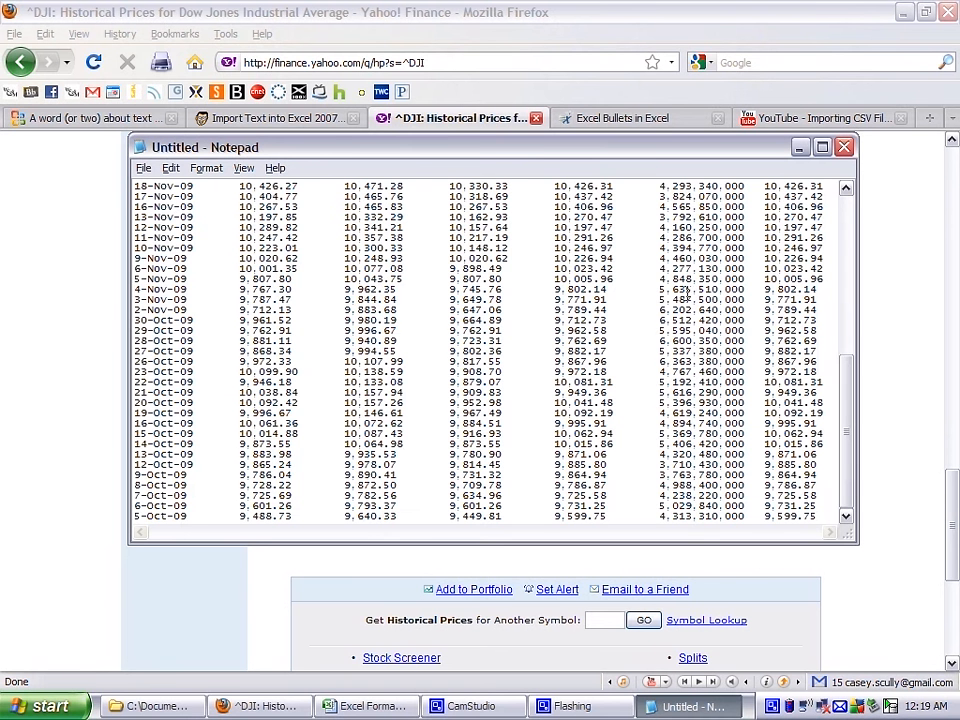
scroll("up", 3)
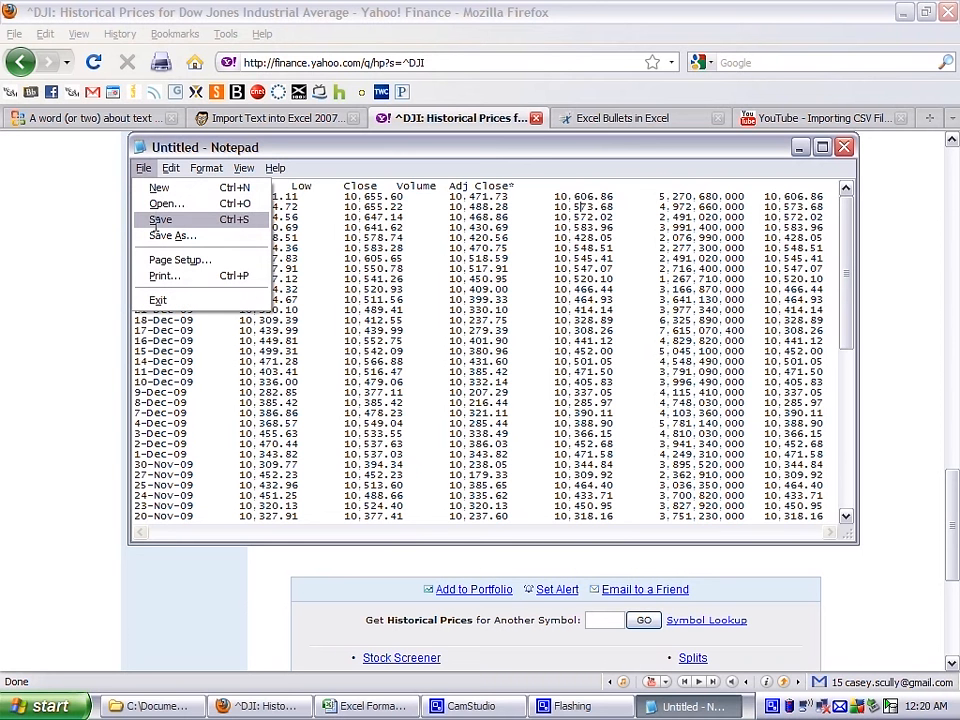
Save the pasted prices as TXTImport example.txt in the Xmas 2009 Work folder.
left_click(160, 218)
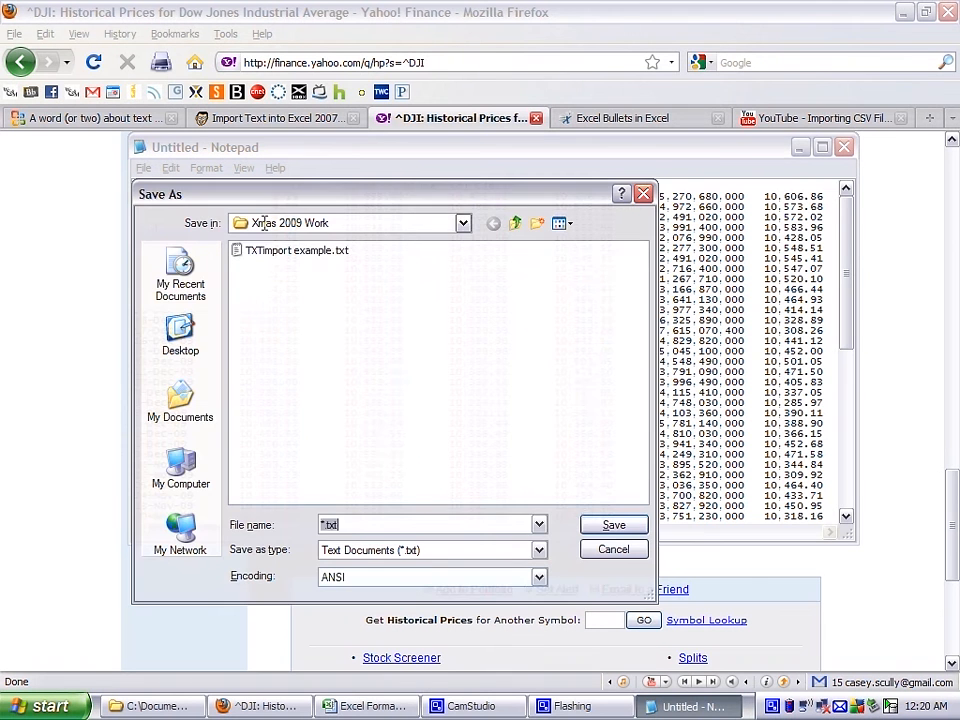
left_click(296, 250)
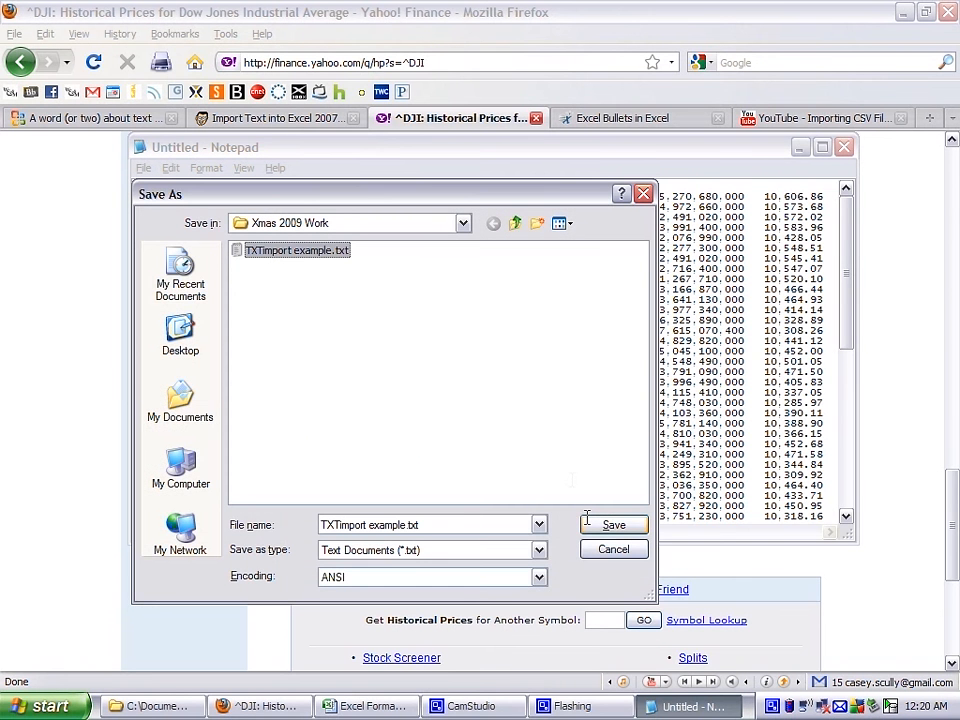
left_click(612, 524)
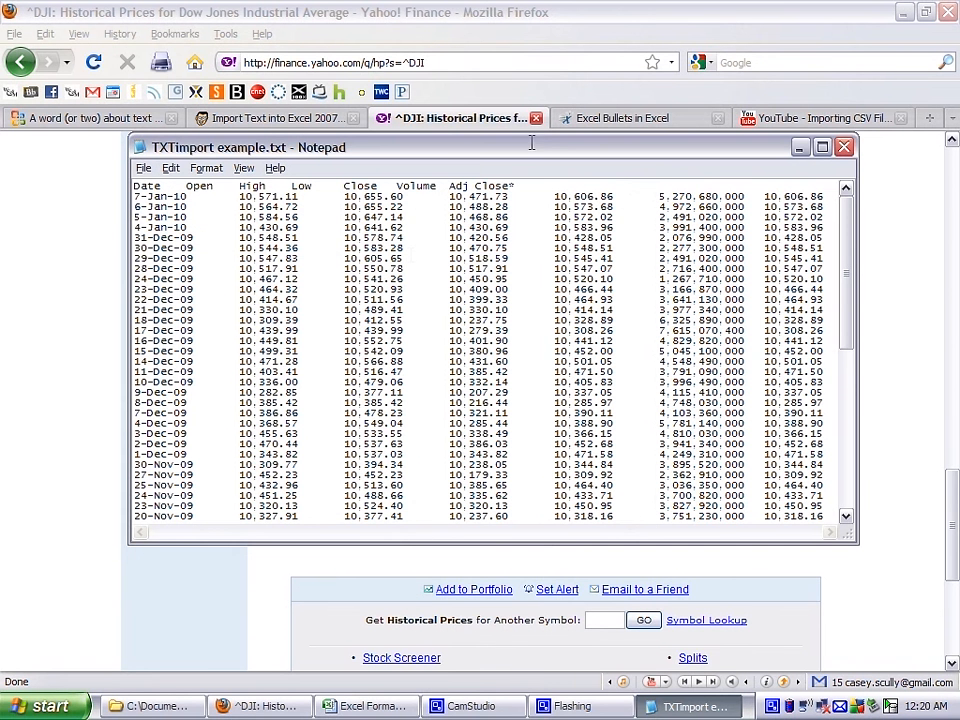
left_click(144, 168)
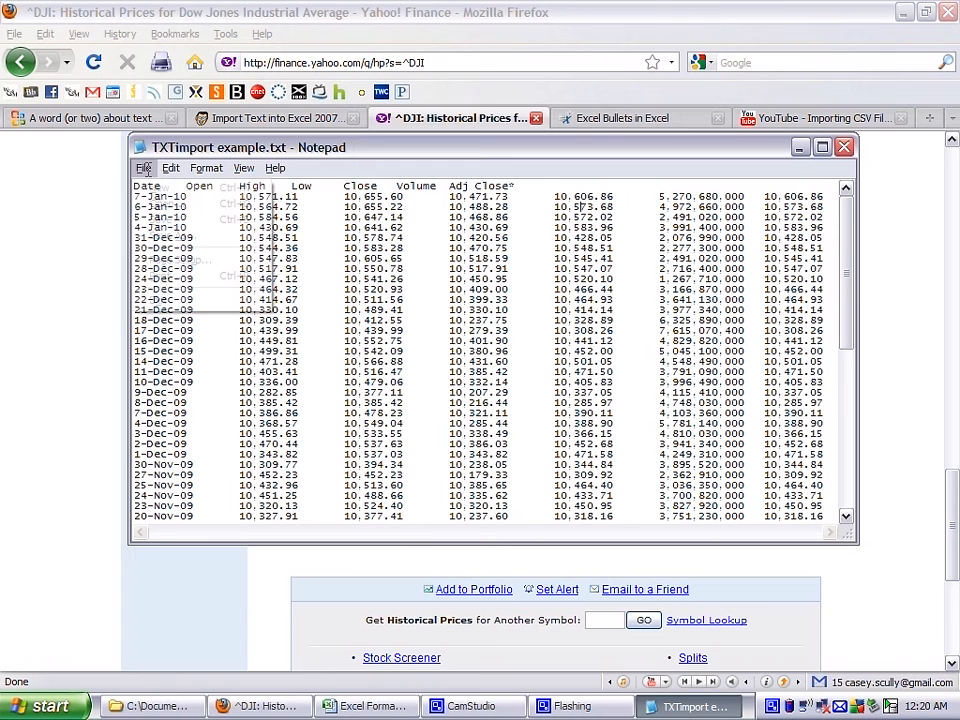
Reconfirm the TXTImport example.txt file name in Save As and return to the Excel workbook.
left_click(144, 168)
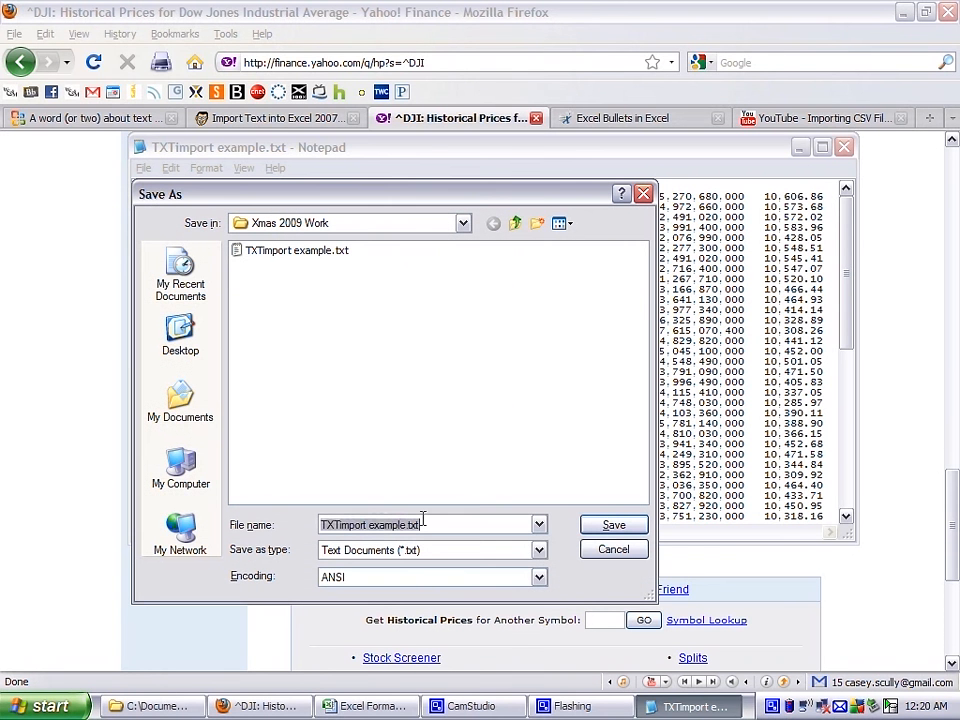
left_click(538, 548)
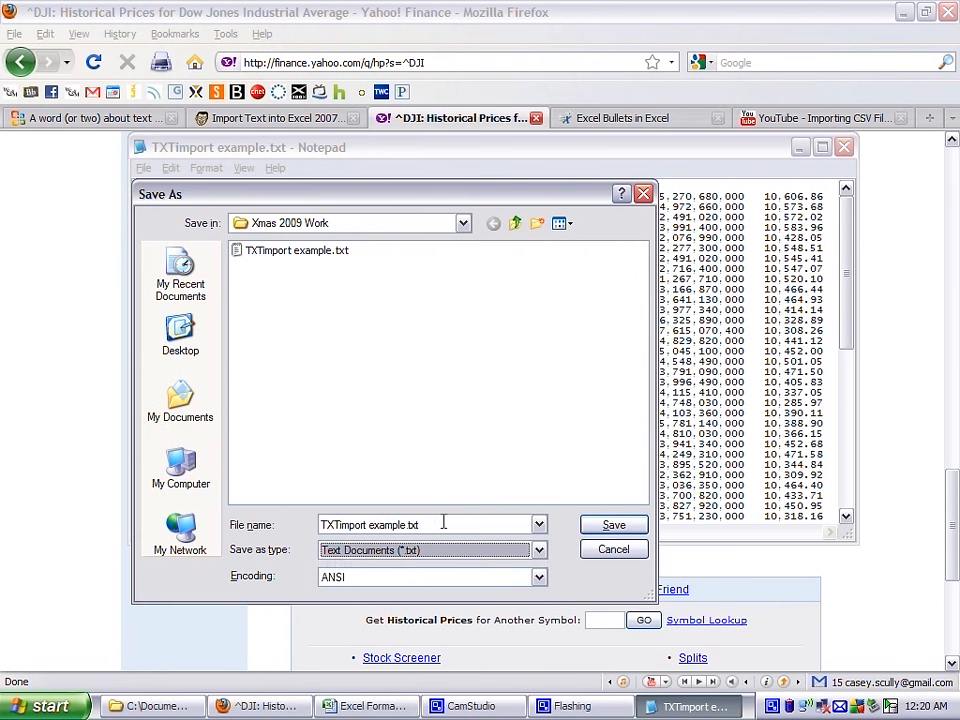
left_click(612, 524)
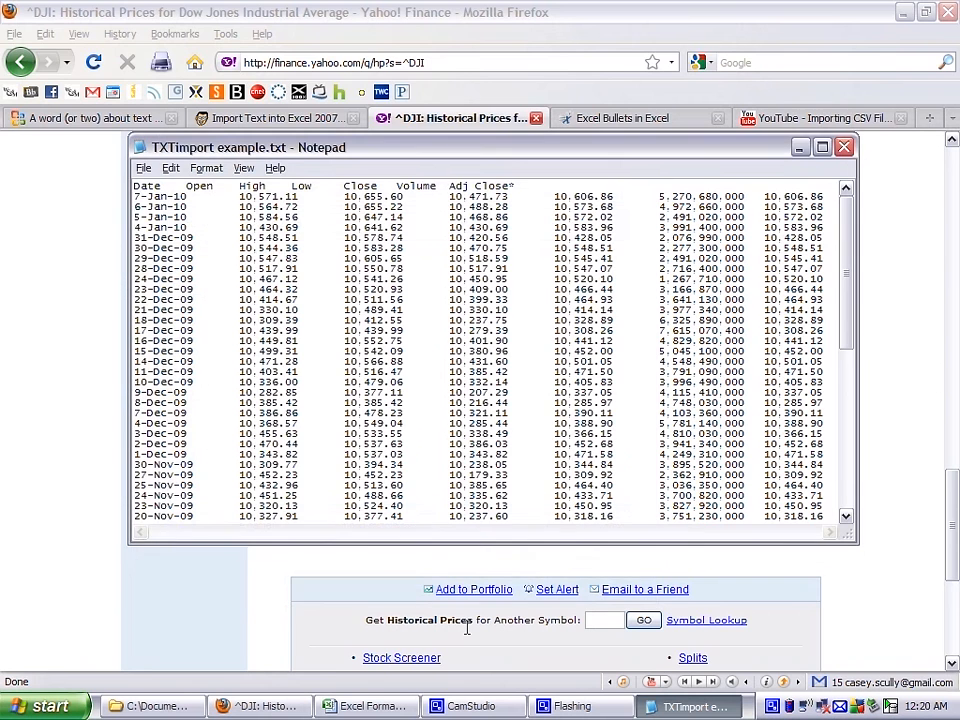
left_click(366, 706)
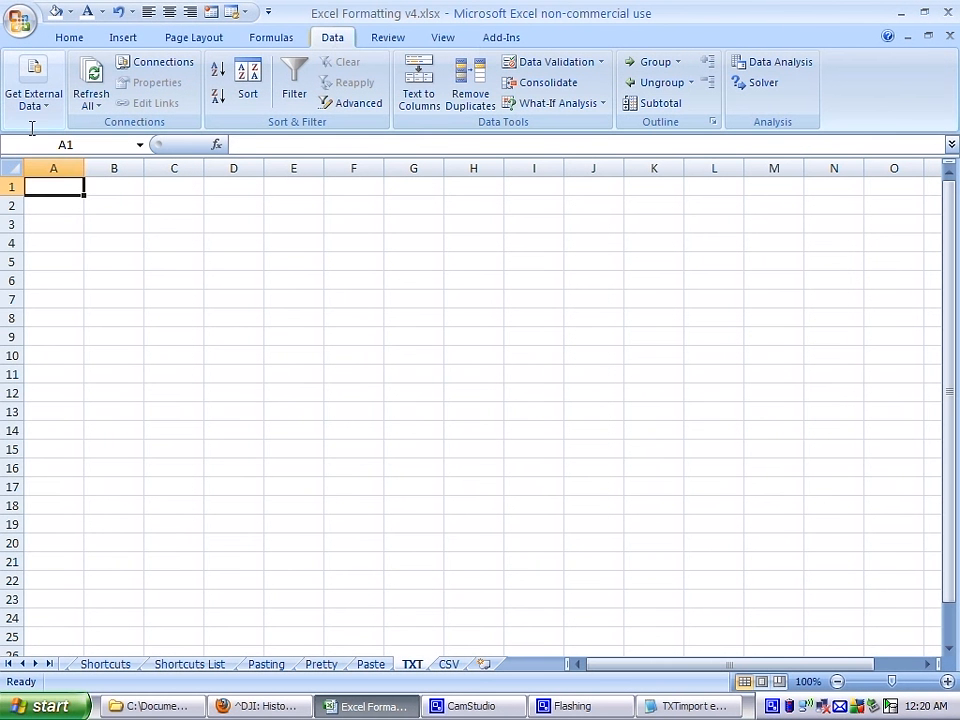
Import TXTImport example.txt from the Data ribbon, bringing up the Text Import Wizard.
left_click(32, 84)
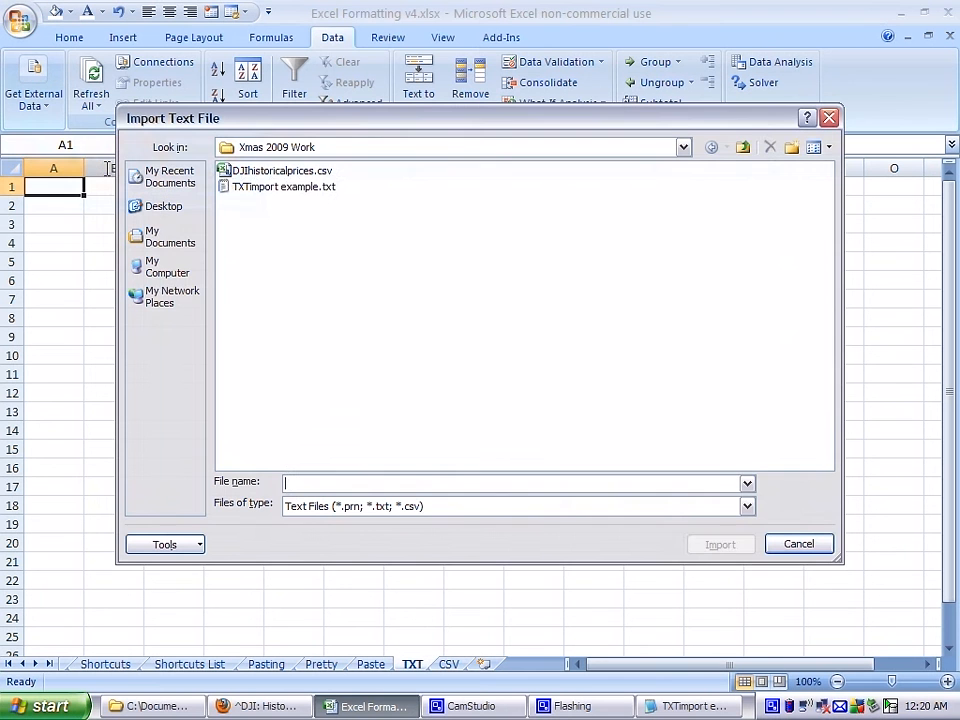
left_click(284, 188)
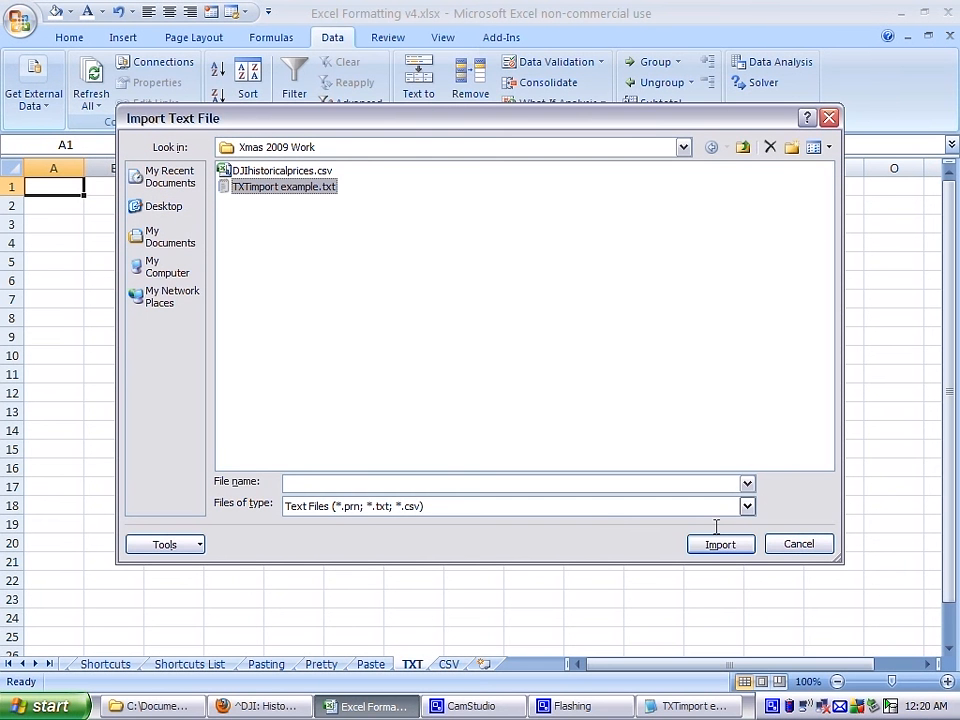
left_click(720, 544)
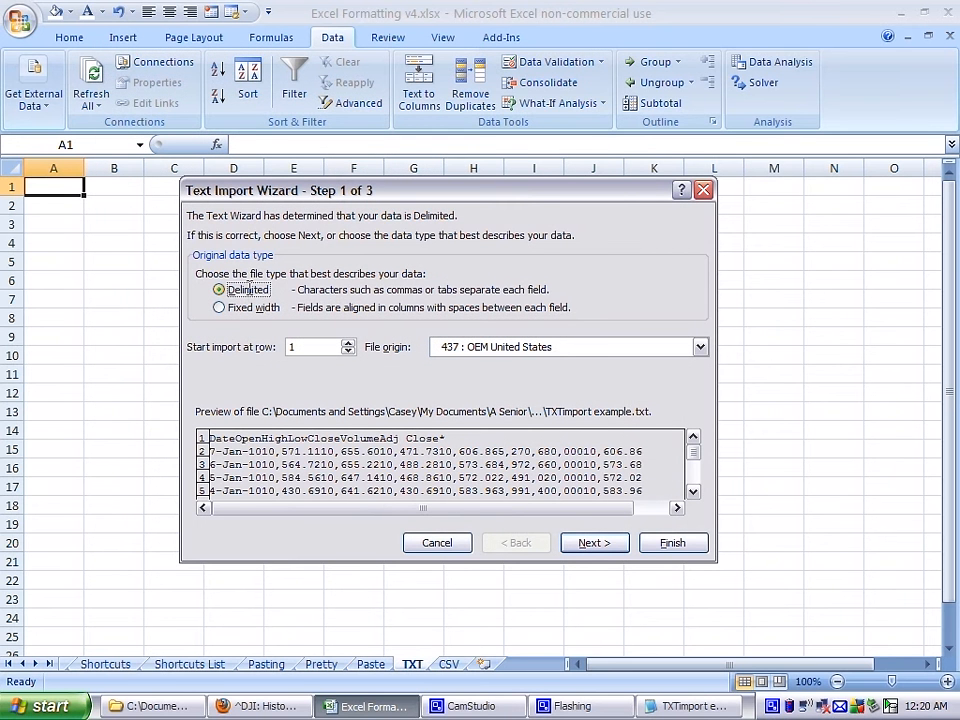
mouse_move(572, 352)
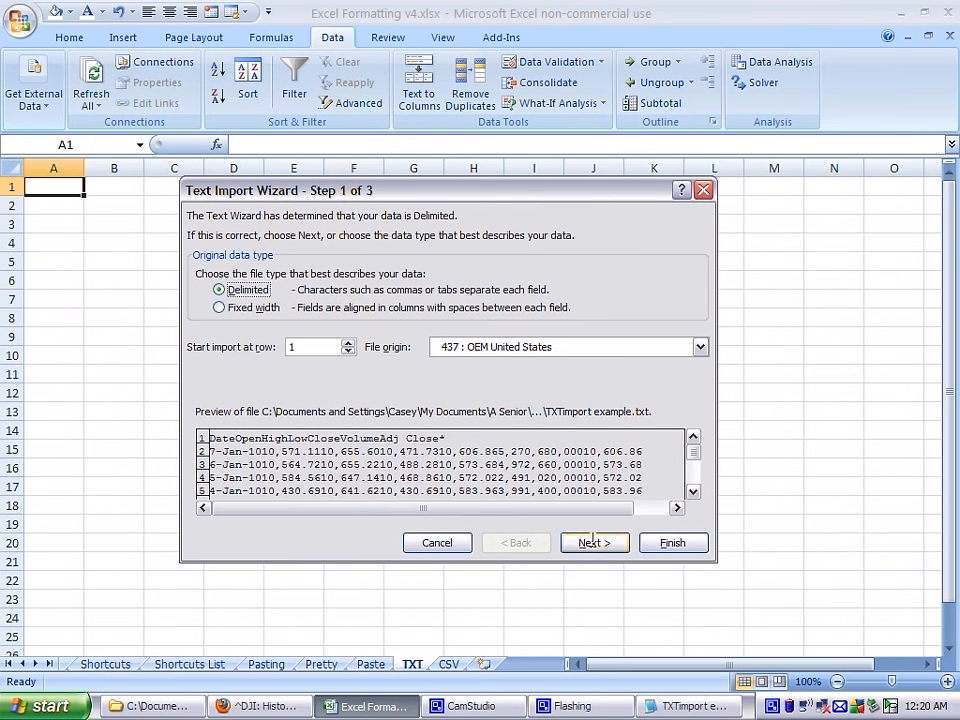
Keep Tab as the delimiter (toggling it to compare the preview), leave General format and finish the wizard.
left_click(592, 542)
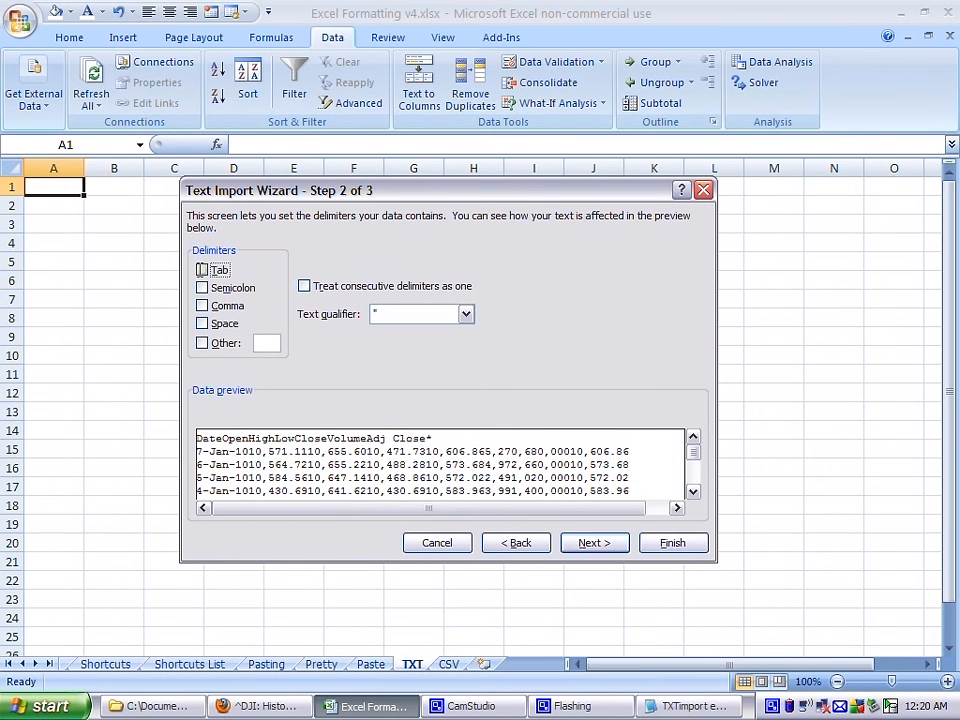
left_click(204, 270)
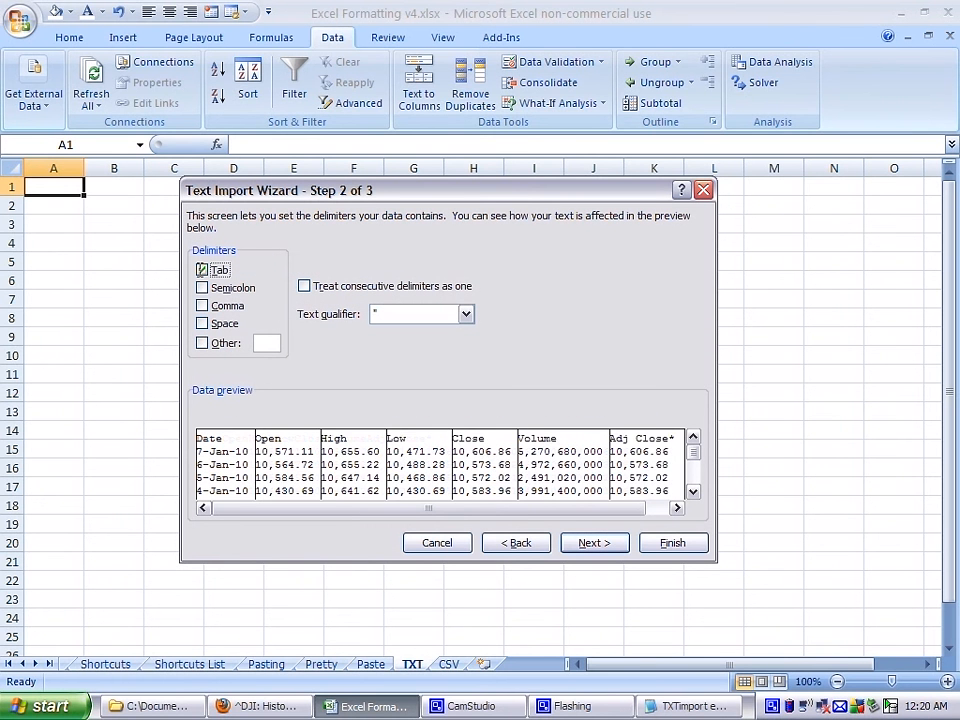
left_click(202, 270)
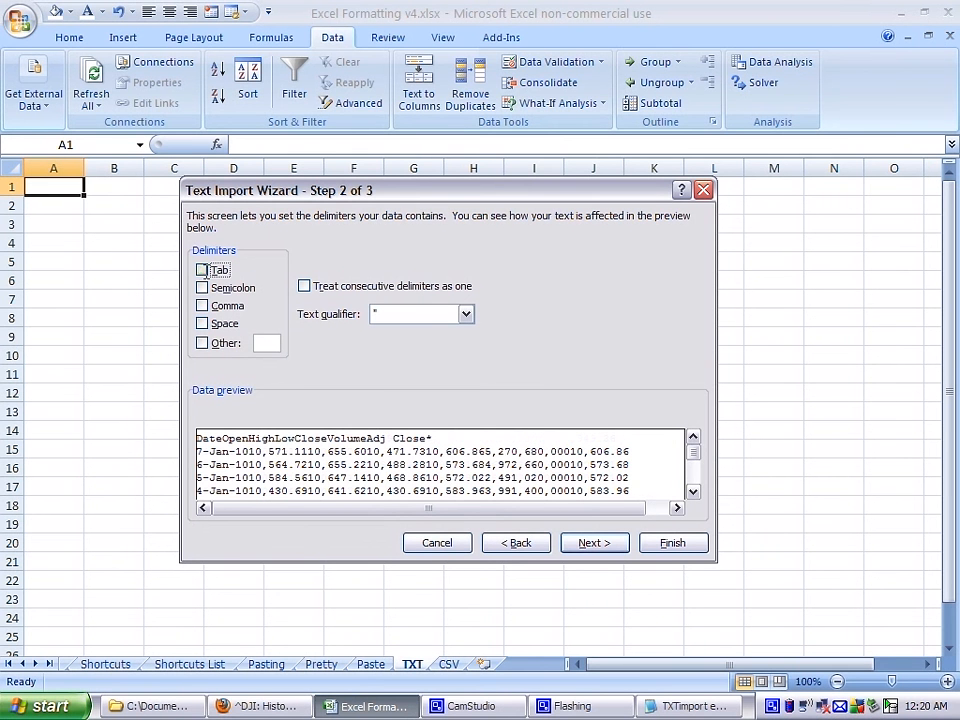
left_click(202, 270)
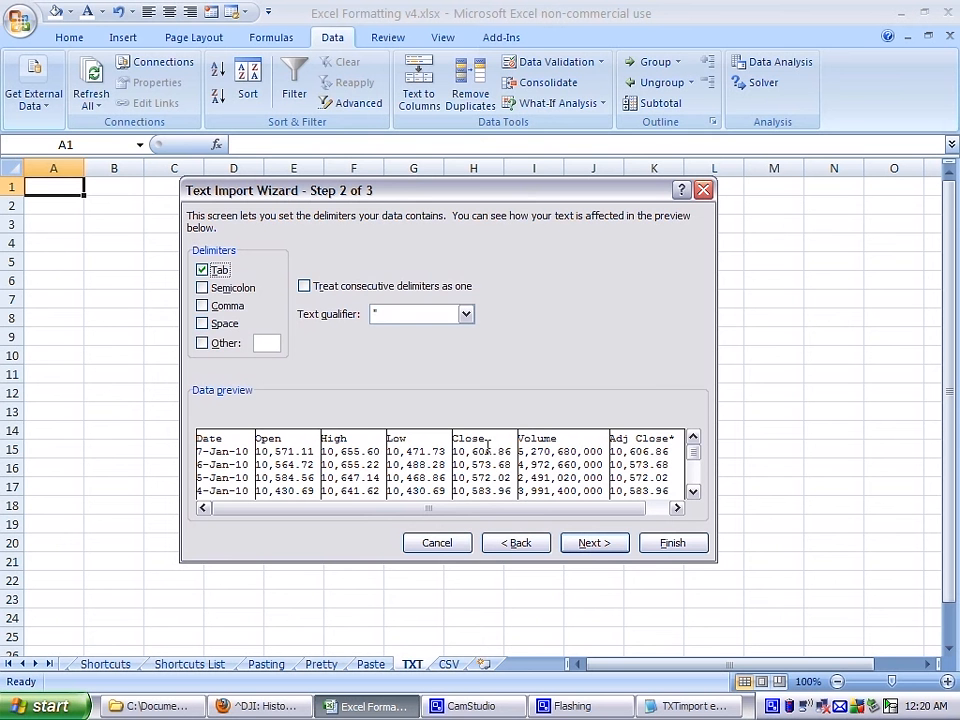
mouse_move(612, 408)
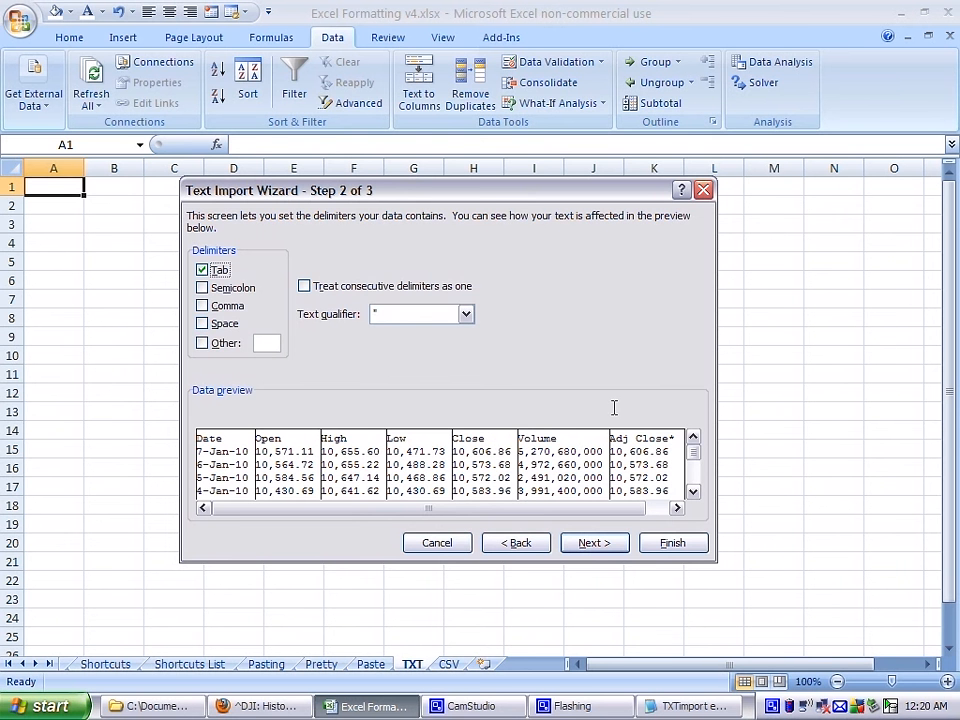
left_click(592, 542)
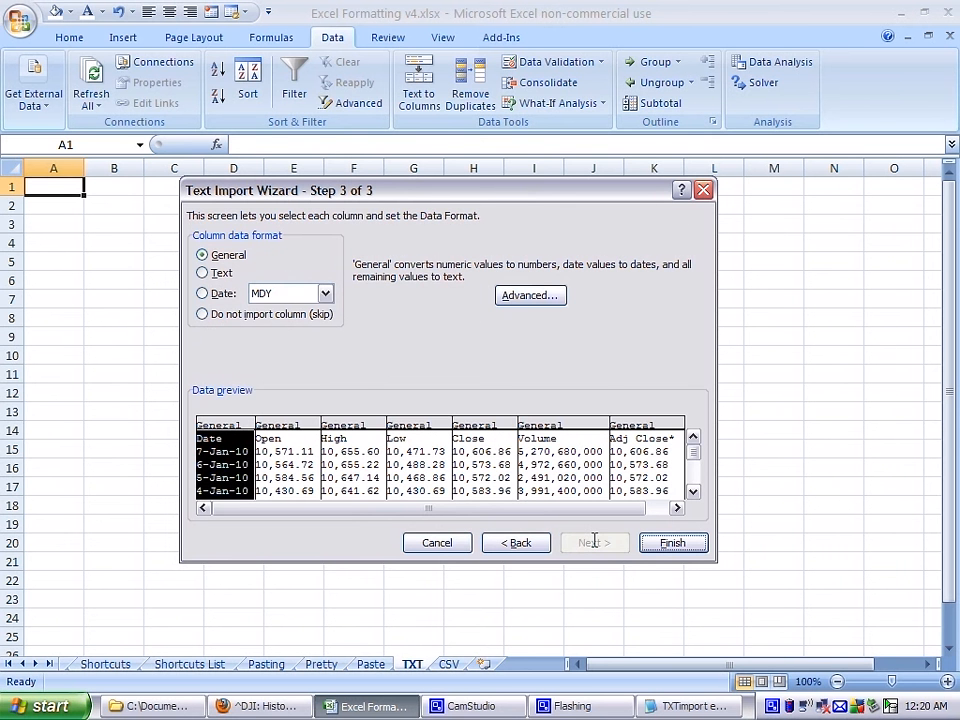
left_click(672, 542)
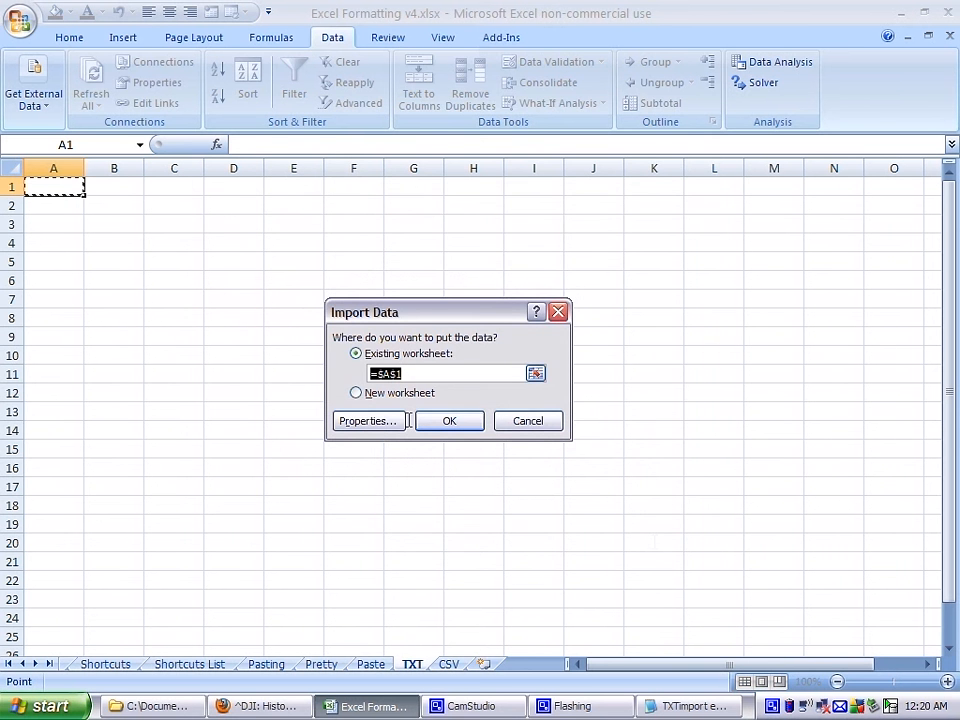
Place the imported prices at $A$1 on the TXT sheet, then return to the Yahoo Finance page.
left_click(448, 420)
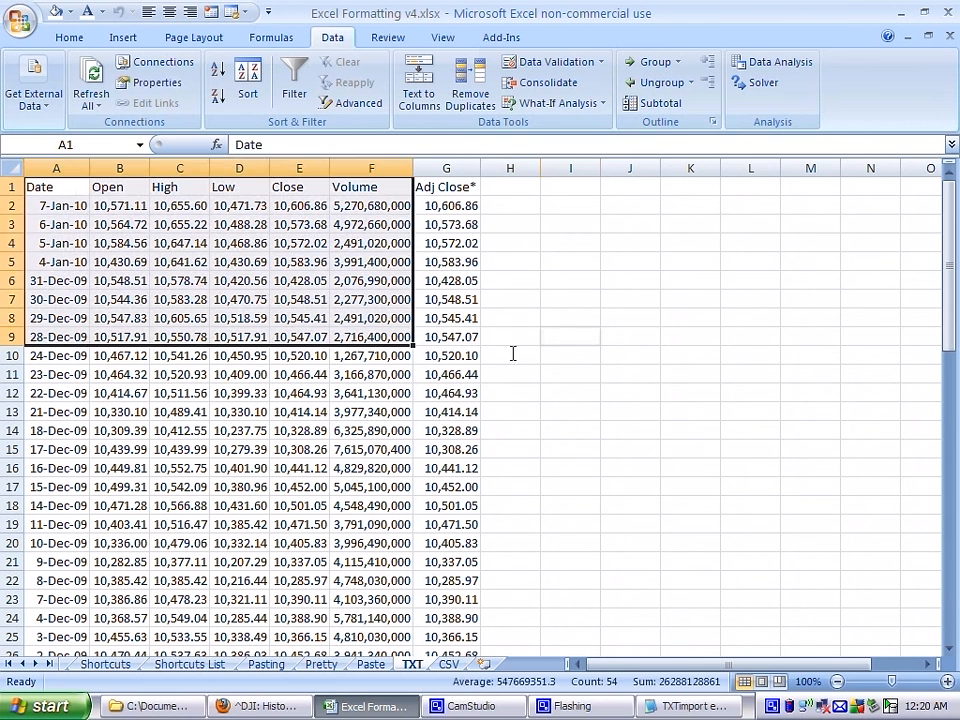
left_click(510, 356)
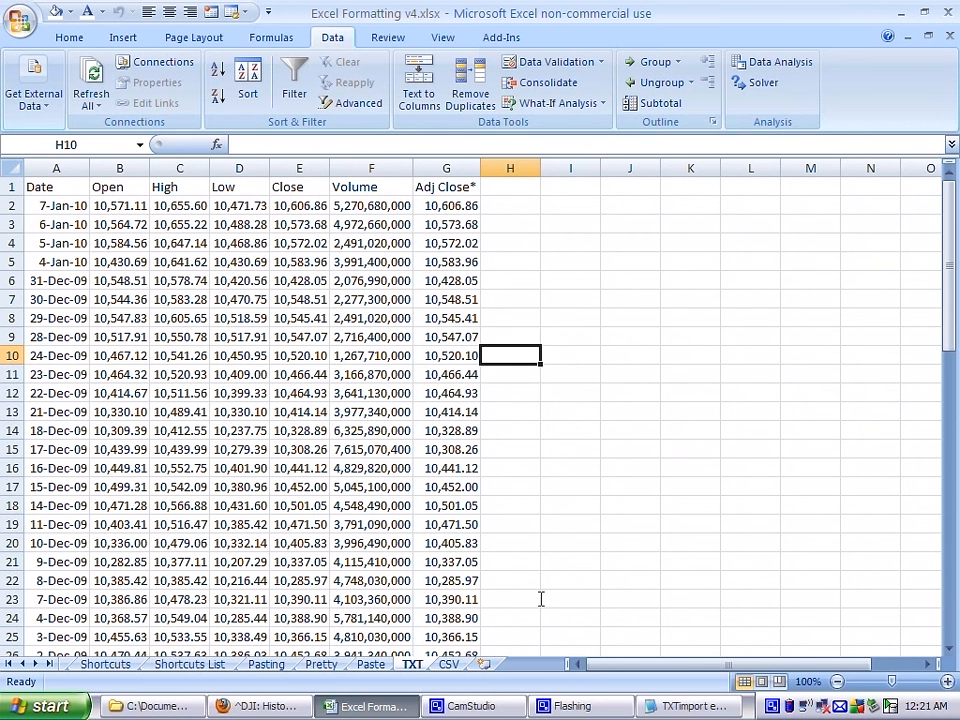
left_click(690, 706)
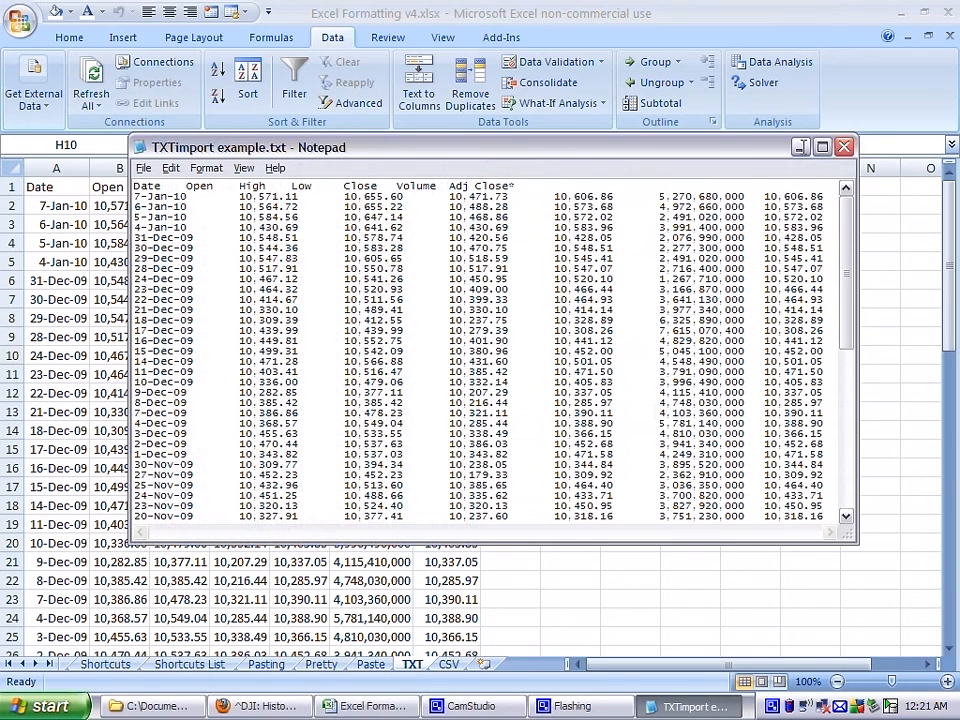
left_click(260, 704)
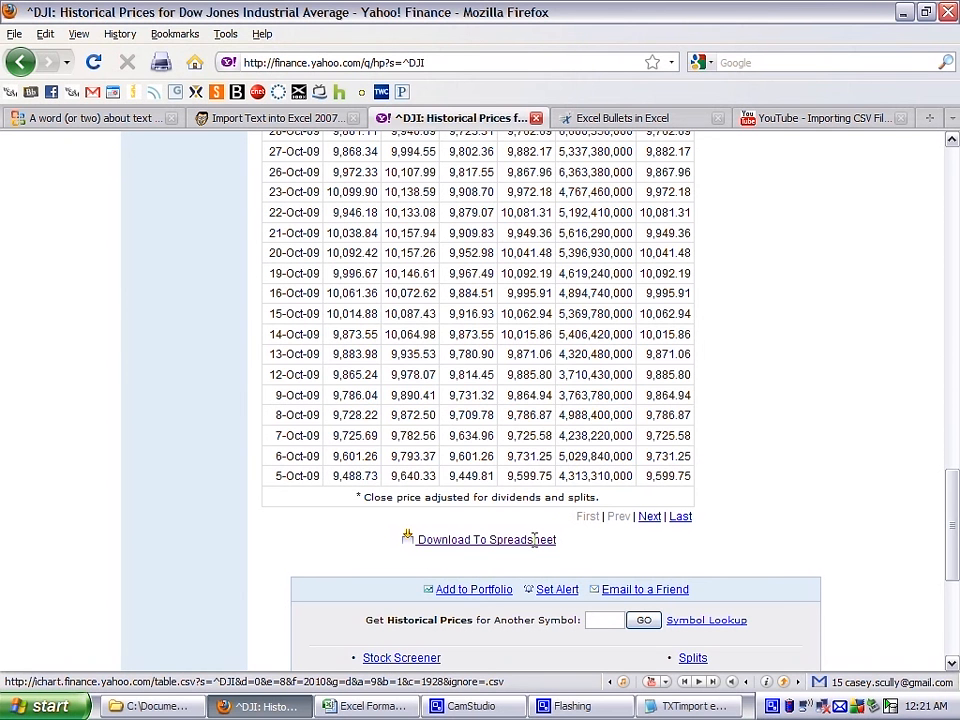
Download the prices via Download To Spreadsheet as DJIhistoricalprices.csv in Xmas 2009 Work and return to Excel.
left_click(488, 540)
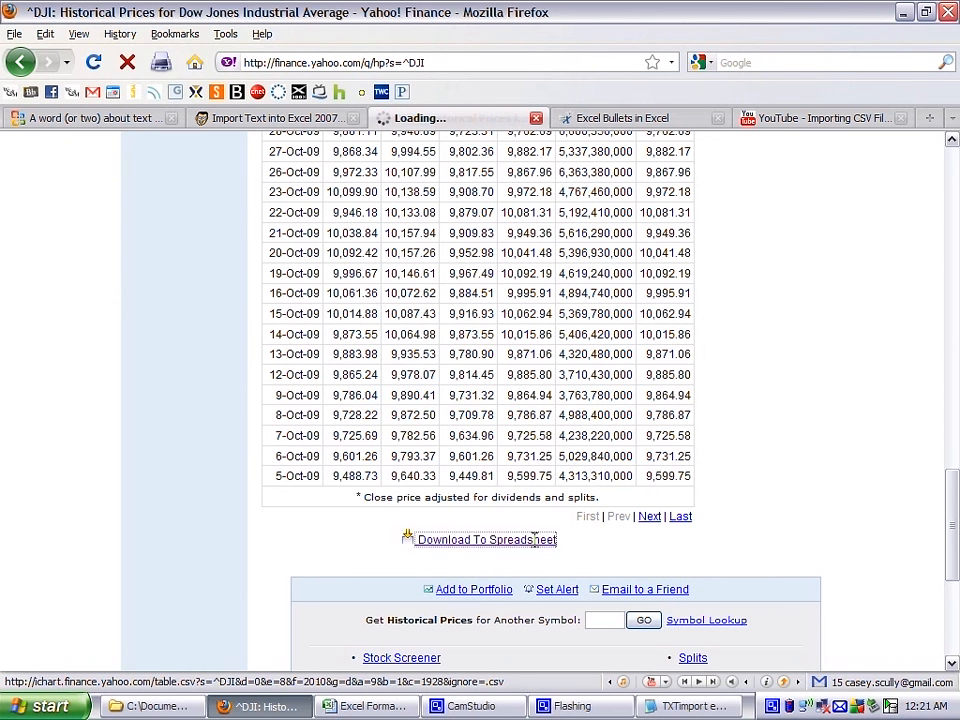
left_click(486, 540)
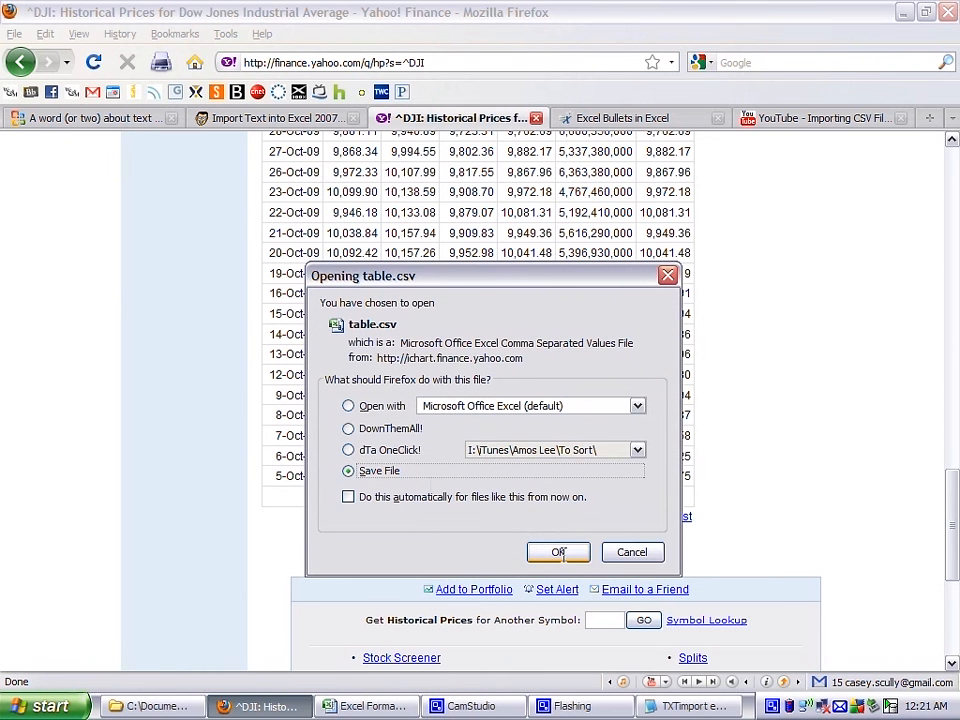
left_click(558, 552)
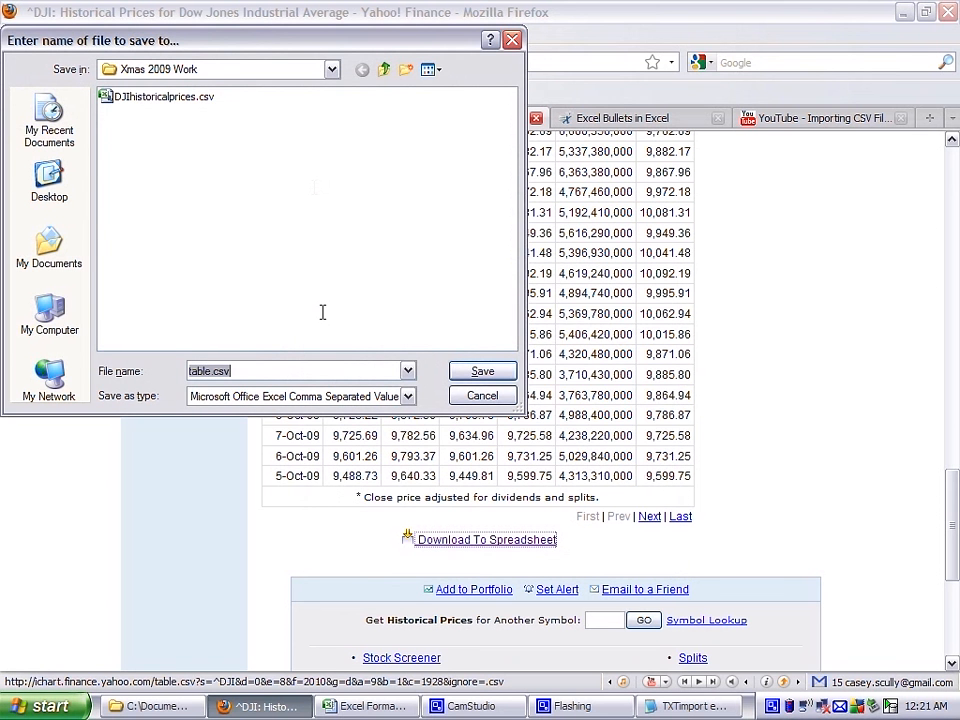
left_click(160, 96)
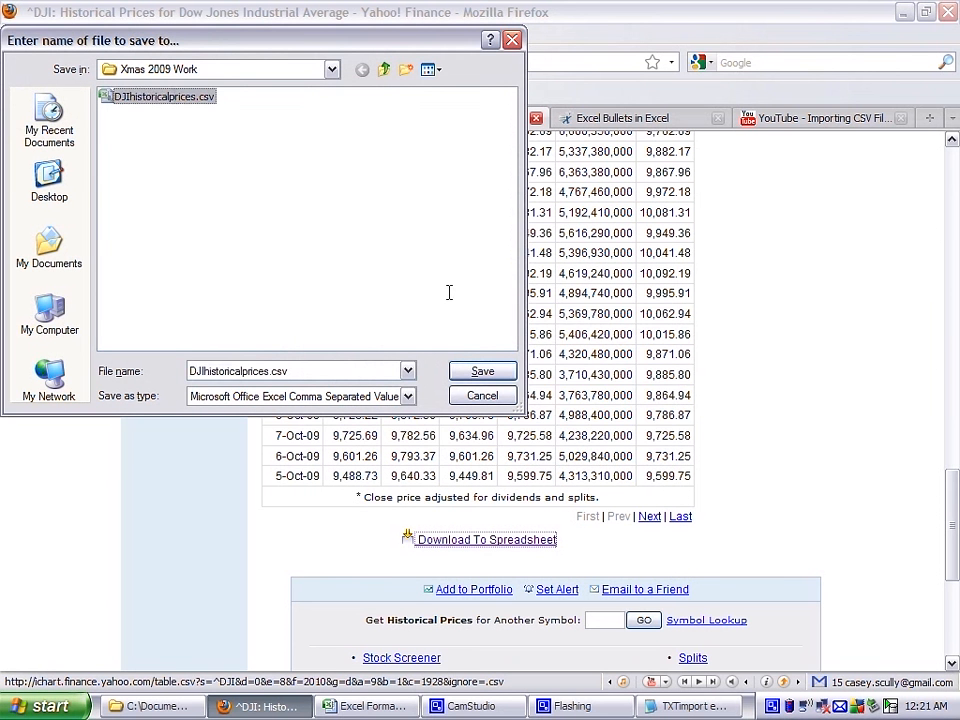
left_click(482, 370)
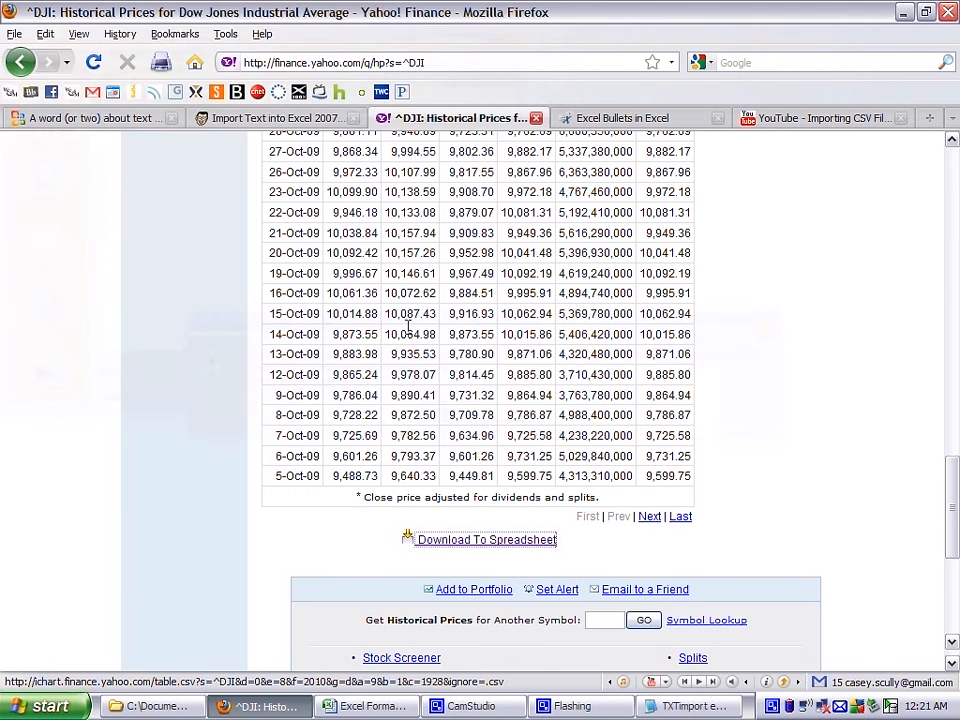
left_click(486, 540)
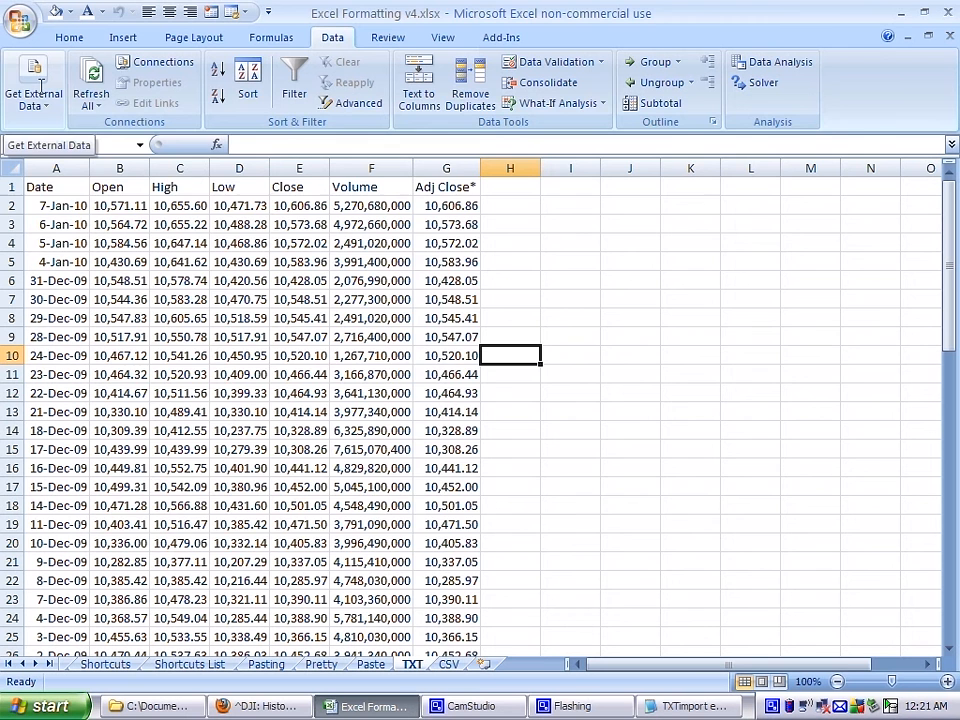
Import DJIhistoricalprices.csv from the Data ribbon, bringing up the Text Import Wizard.
left_click(32, 82)
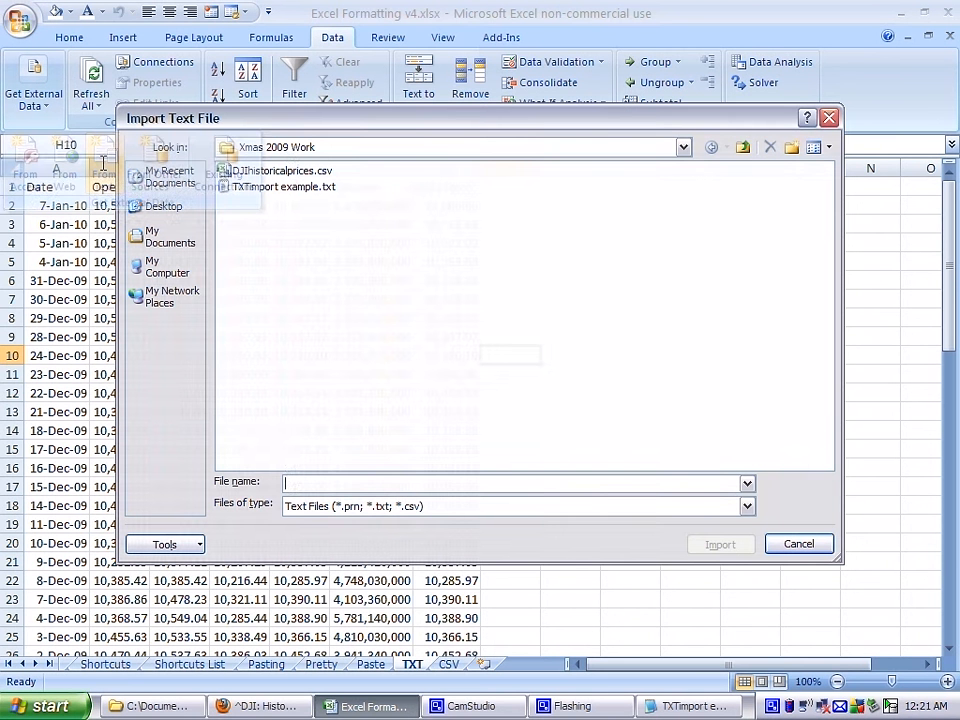
left_click(280, 170)
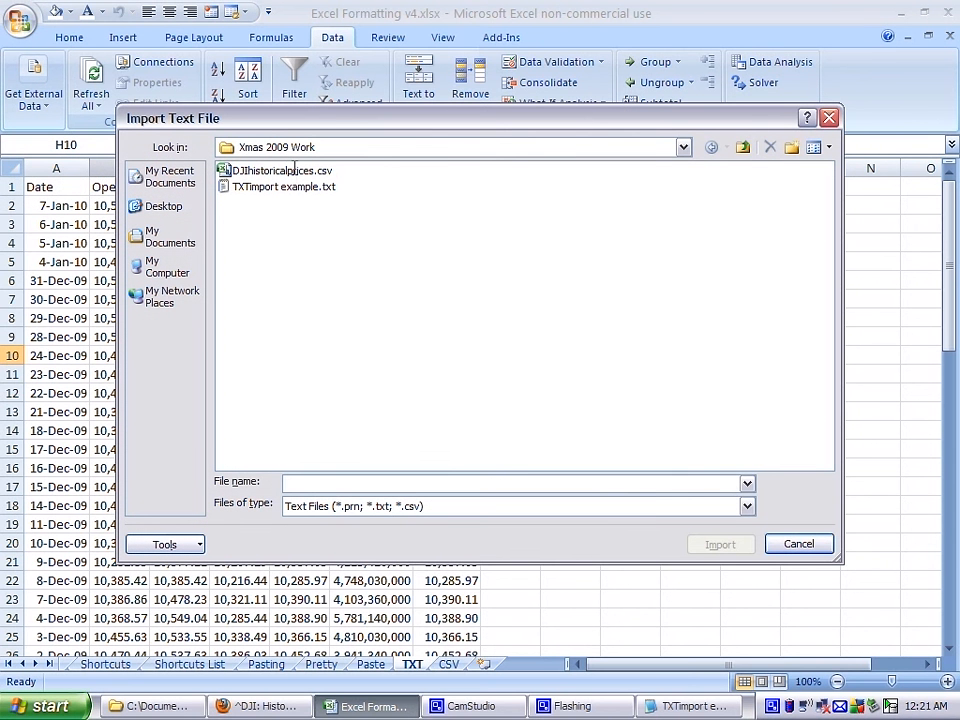
left_click(280, 170)
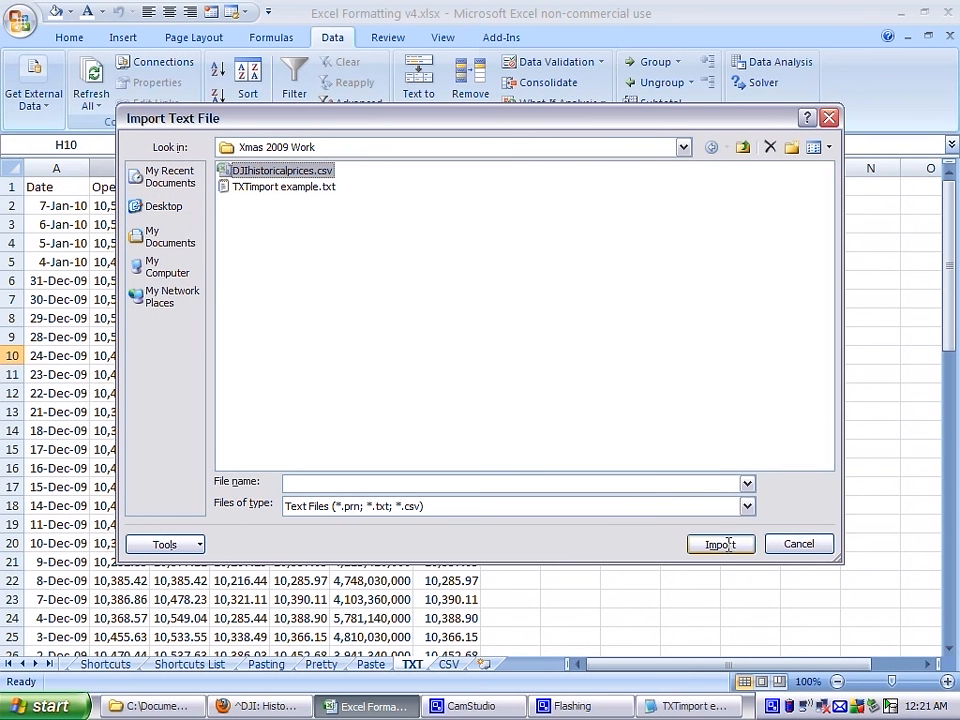
left_click(718, 544)
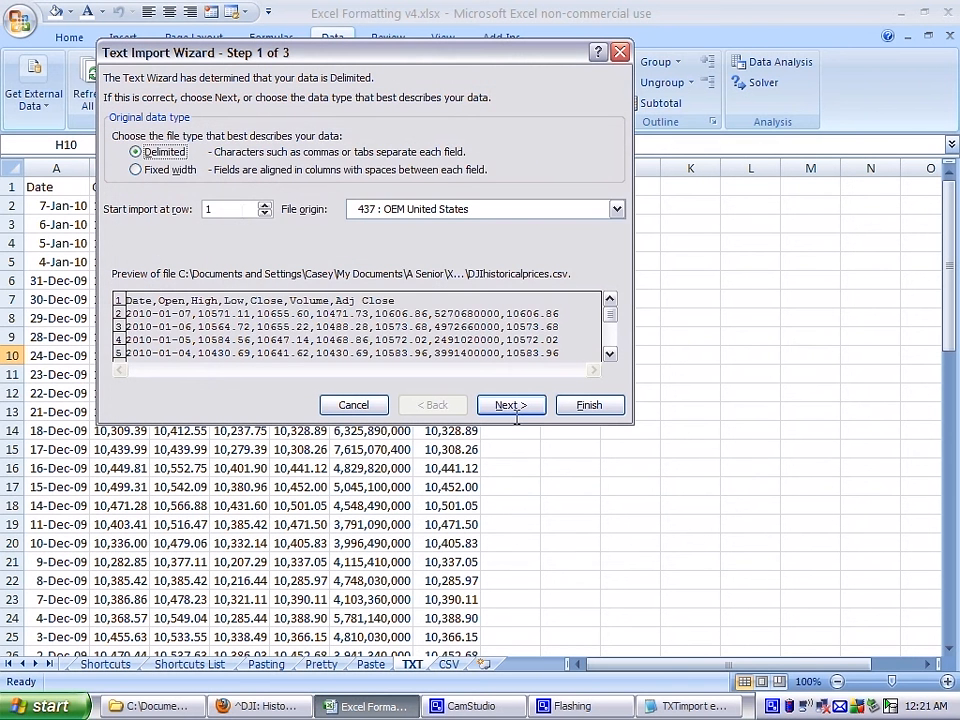
Switch the CSV delimiter from Tab to Comma so the preview splits into Date-to-Adj Close columns.
left_click(512, 404)
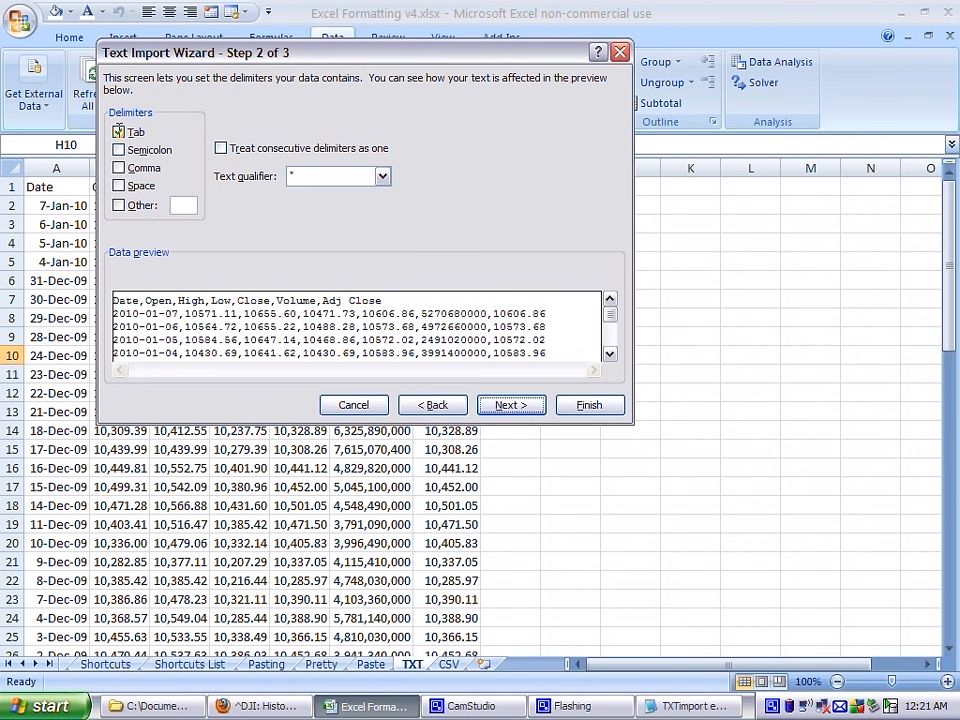
left_click(120, 132)
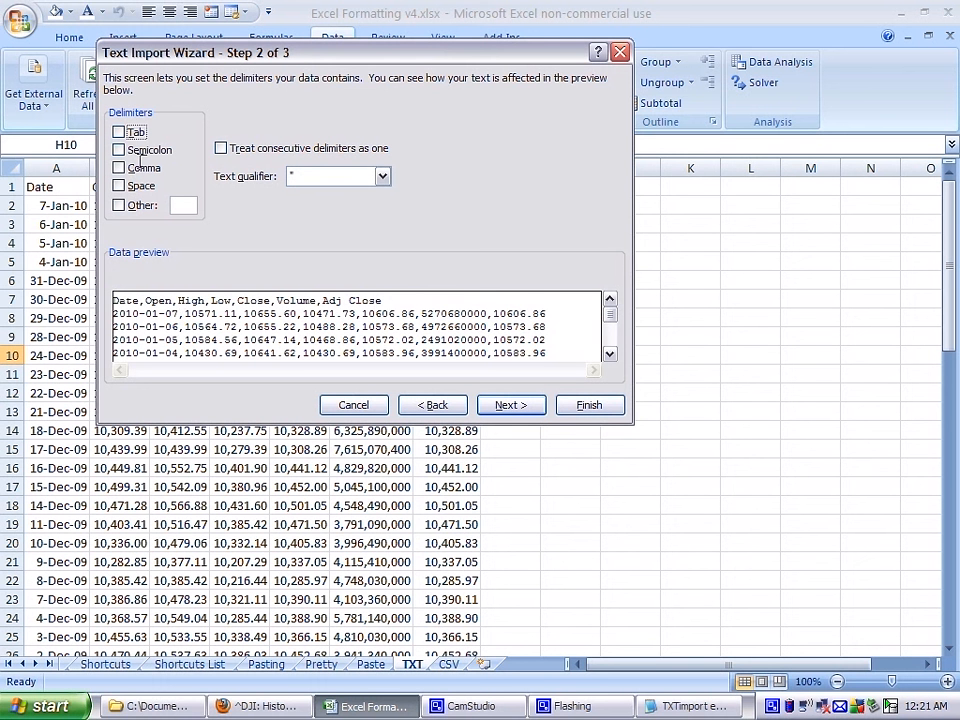
left_click(510, 404)
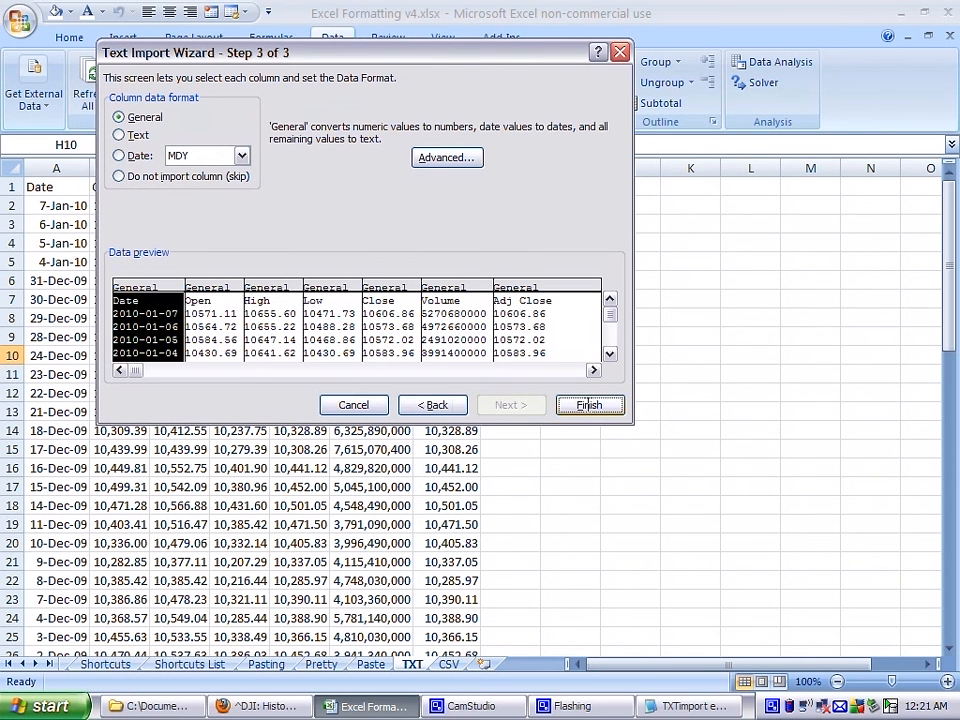
Finish the wizard and place the comma-separated prices at =CSV!$A$1.
left_click(590, 404)
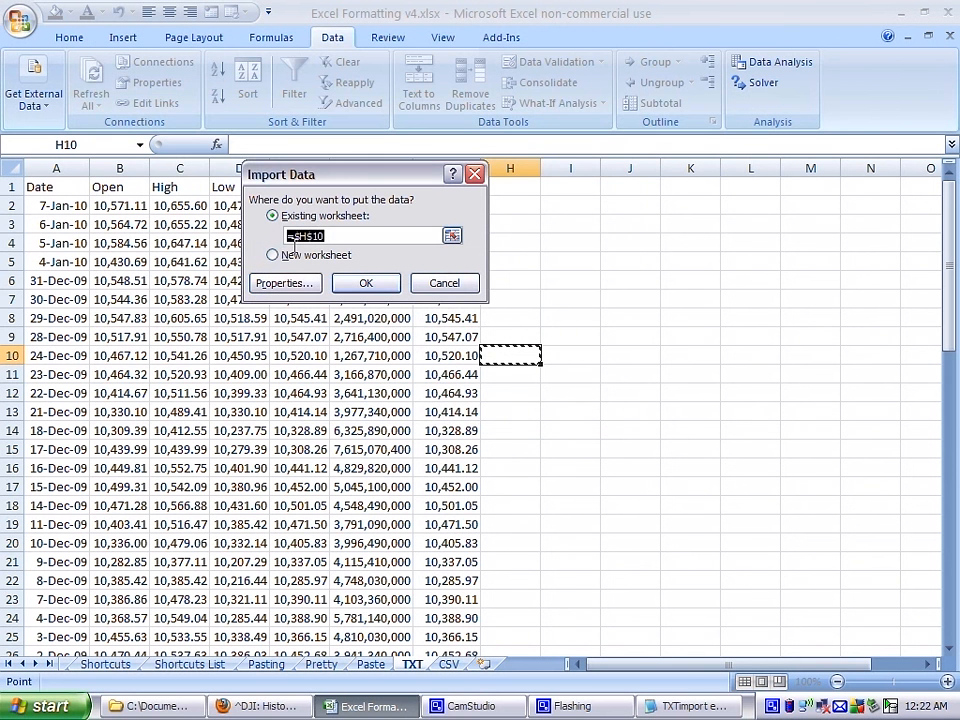
left_click(448, 664)
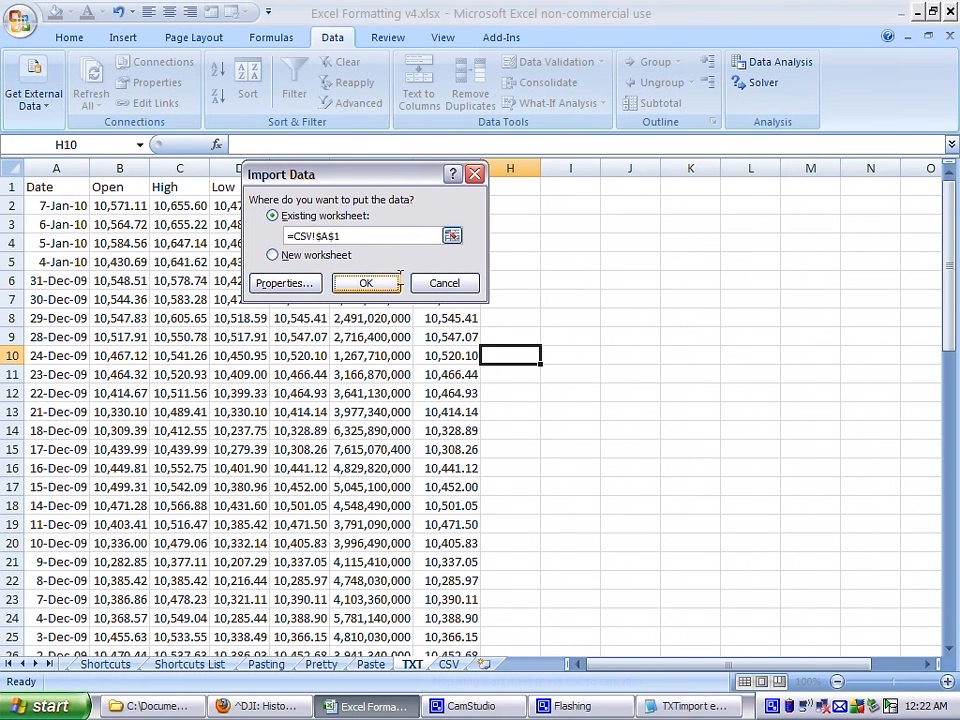
left_click(366, 284)
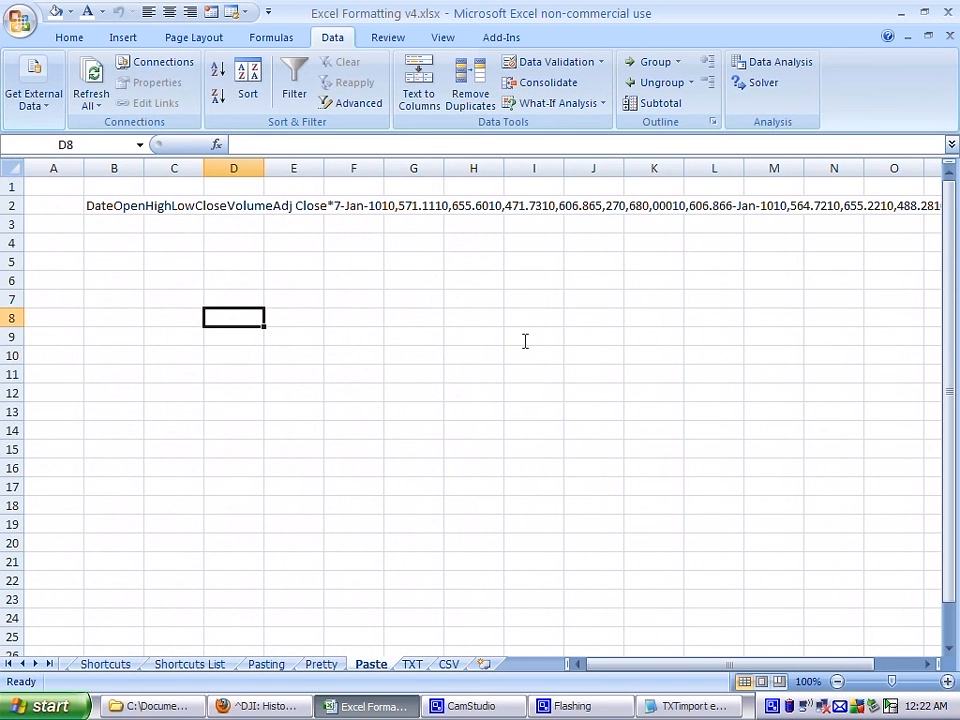
Show the CSV sheet with Dow Jones prices split into Date through Adj Close columns.
left_click(418, 84)
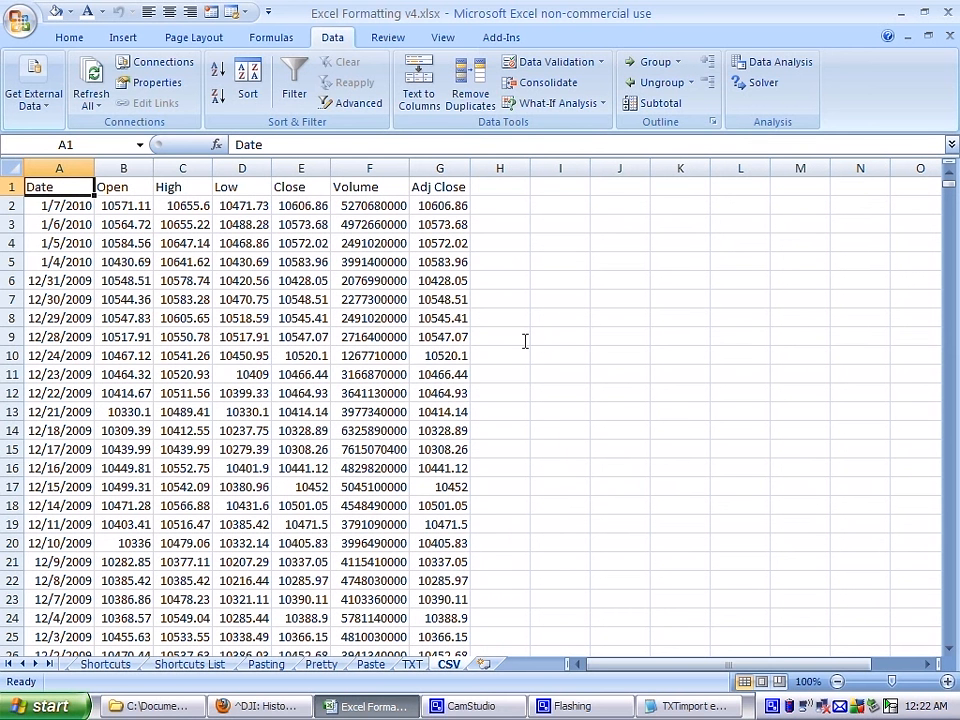
mouse_move(520, 532)
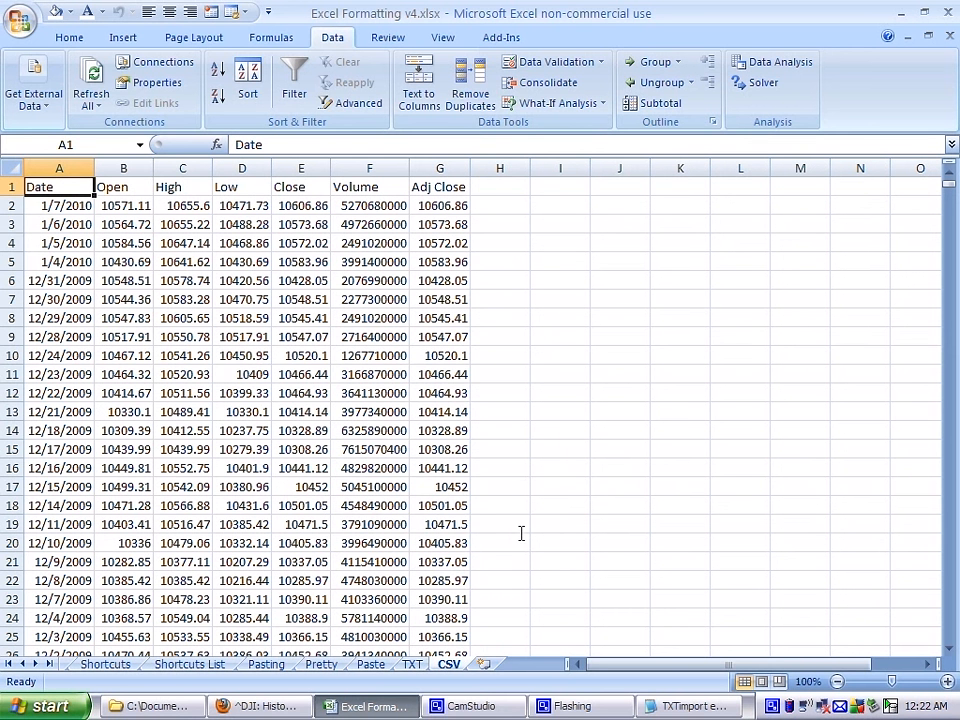
mouse_move(470, 704)
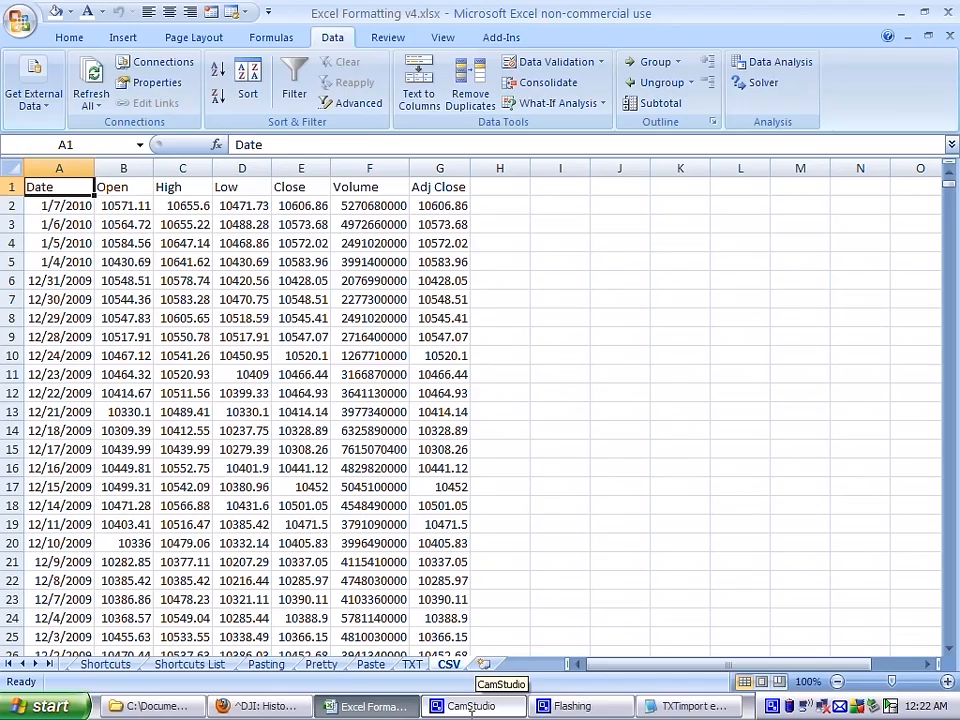
left_click(472, 706)
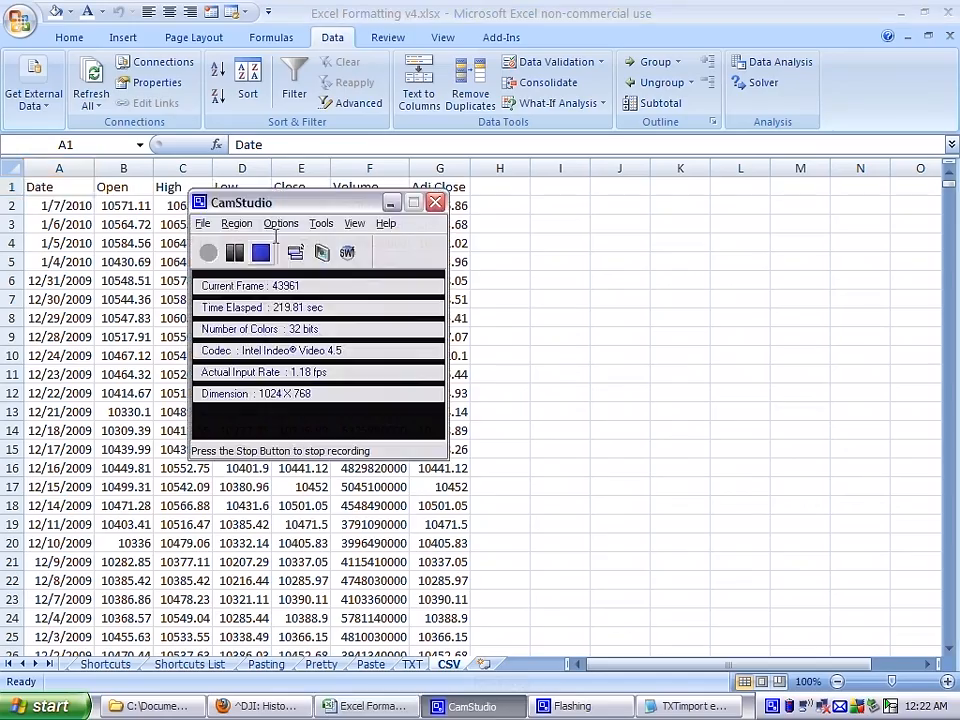